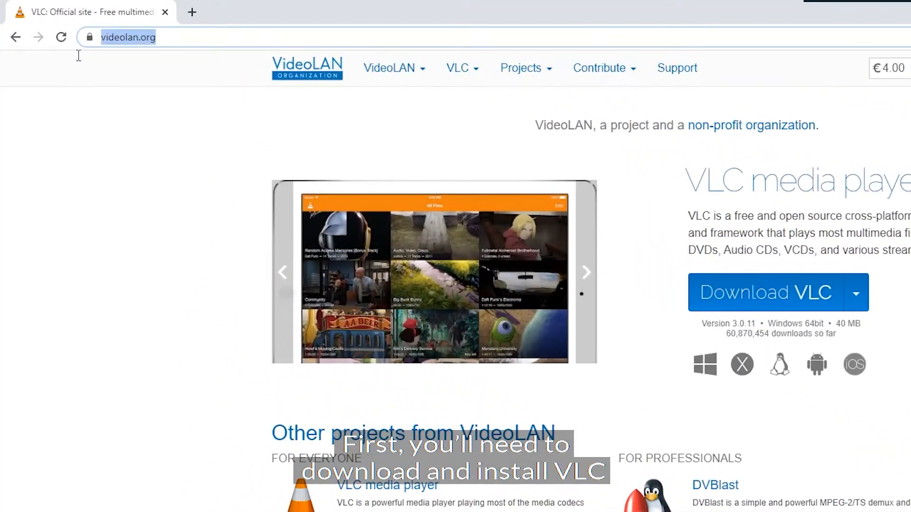
Step: Bring up the VideoLAN site with the Download VLC button in Chrome
click(856, 292)
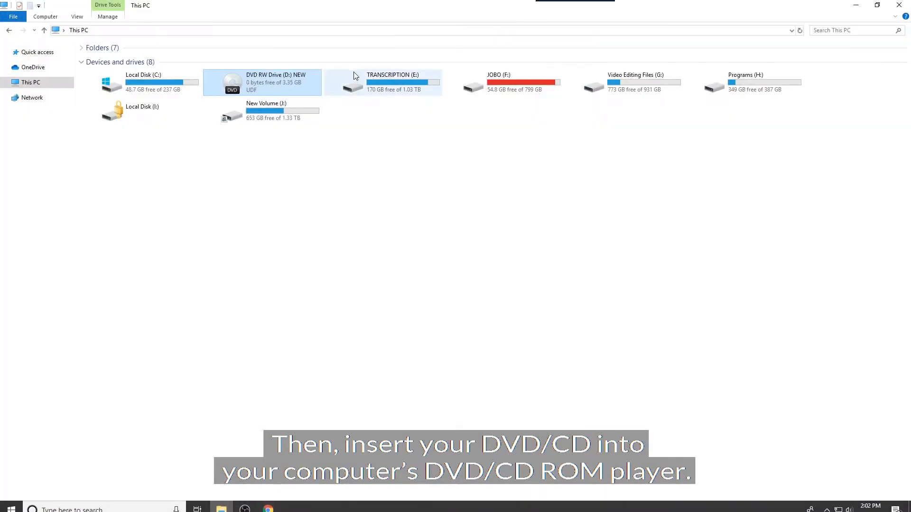
Step: Show This PC in File Explorer to confirm the NEW disc is in drive D
click(275, 82)
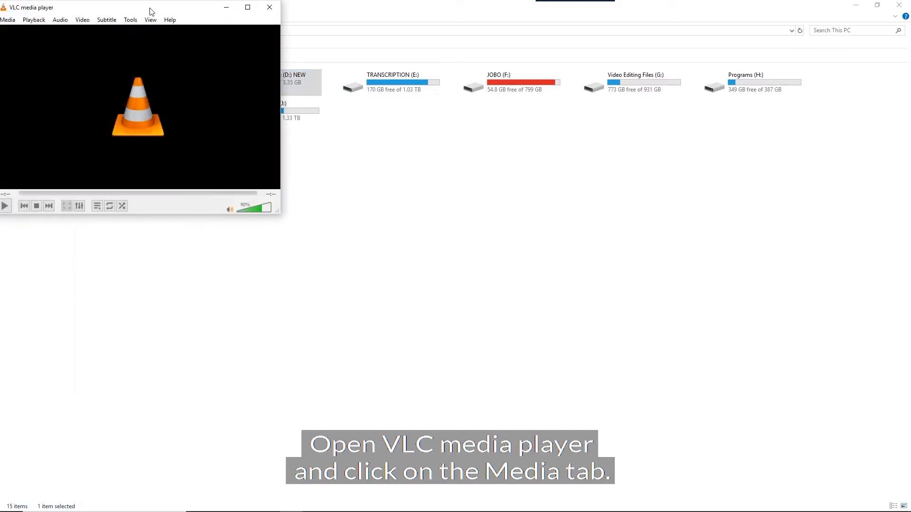
Step: Show the Media menu to reach the Convert / Save option
click(8, 19)
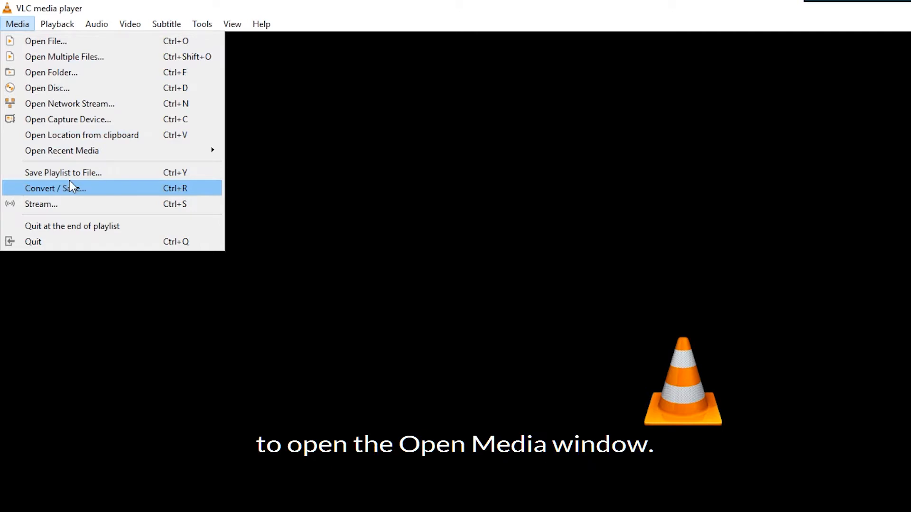
mouse_move(357, 258)
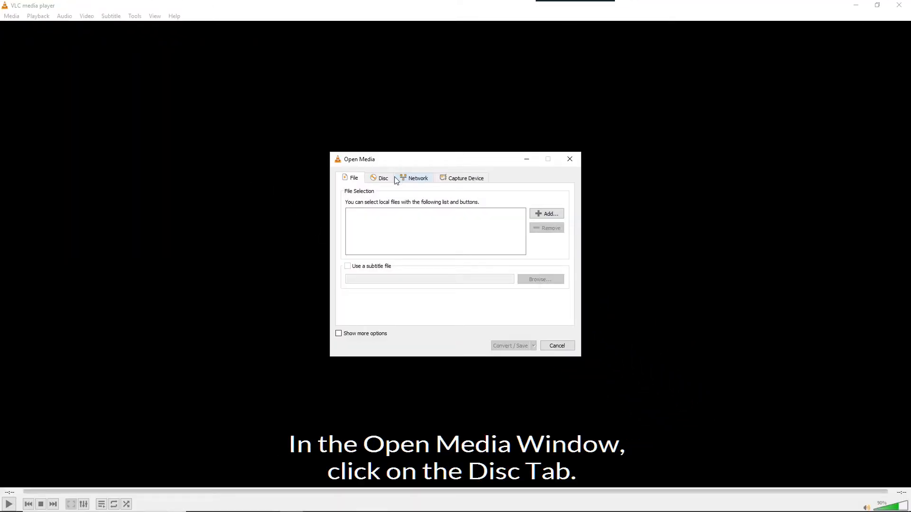
Step: Switch the Open Media source to a disc with DVD as the type
click(383, 178)
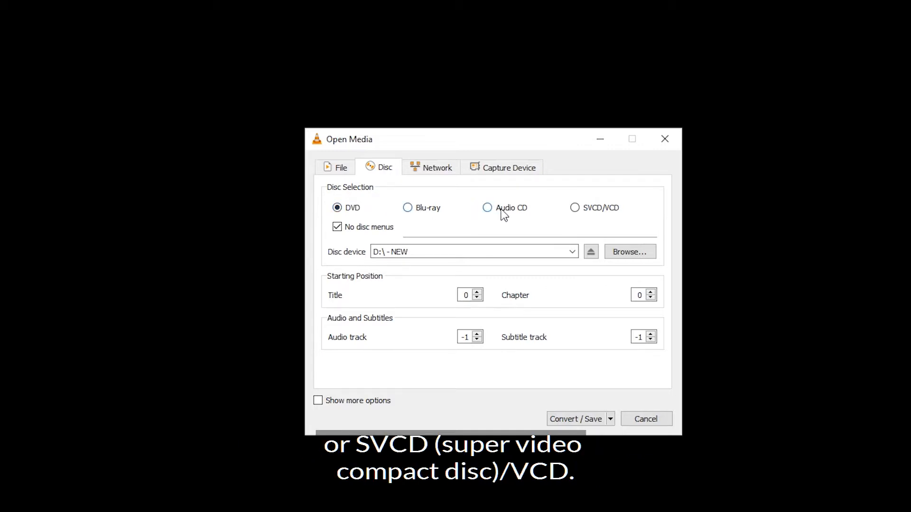
mouse_move(594, 209)
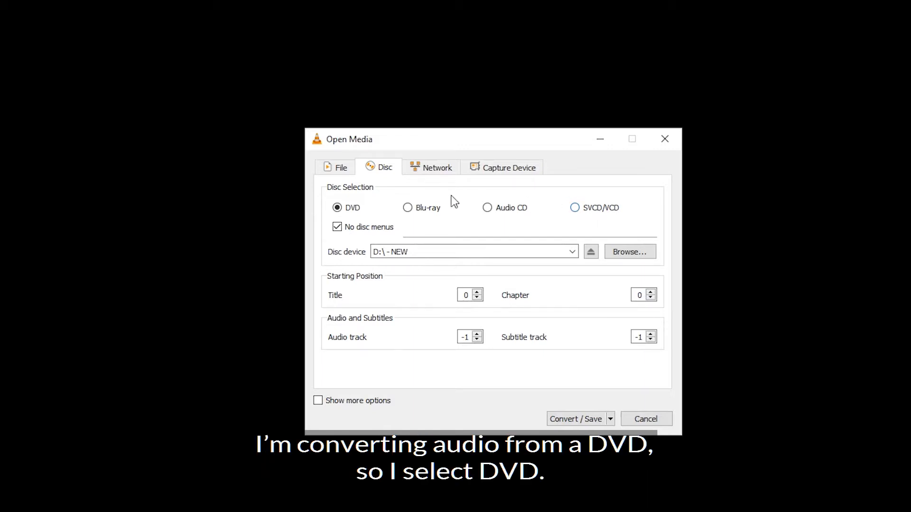
Step: Select DVD with no disc menus and drive D:\ - NEW as the disc device
click(336, 207)
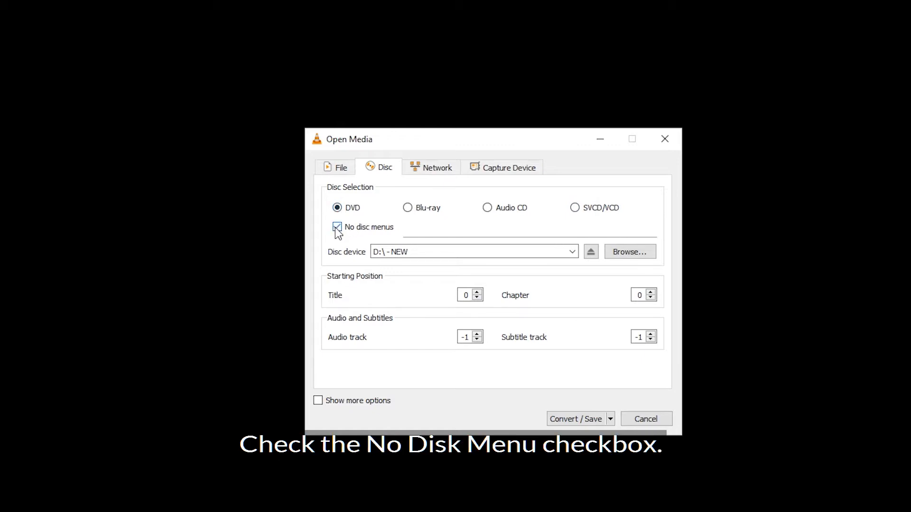
click(336, 226)
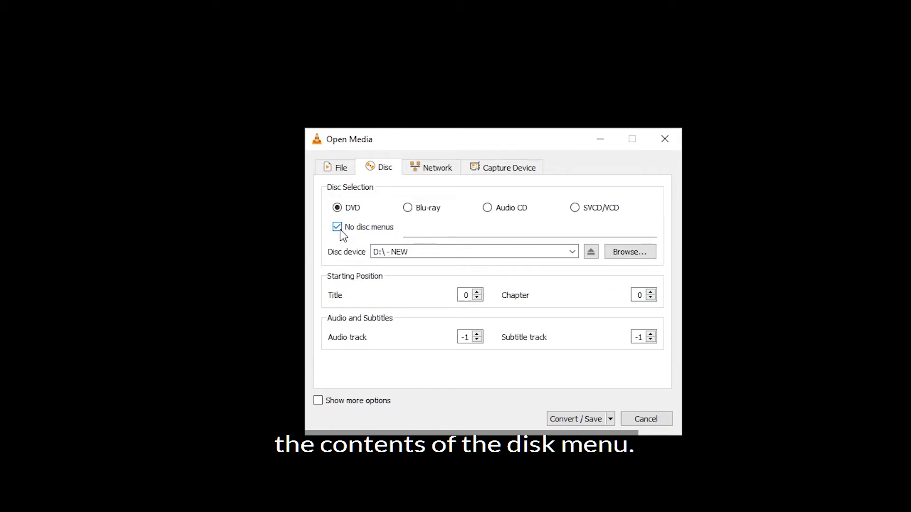
mouse_move(582, 264)
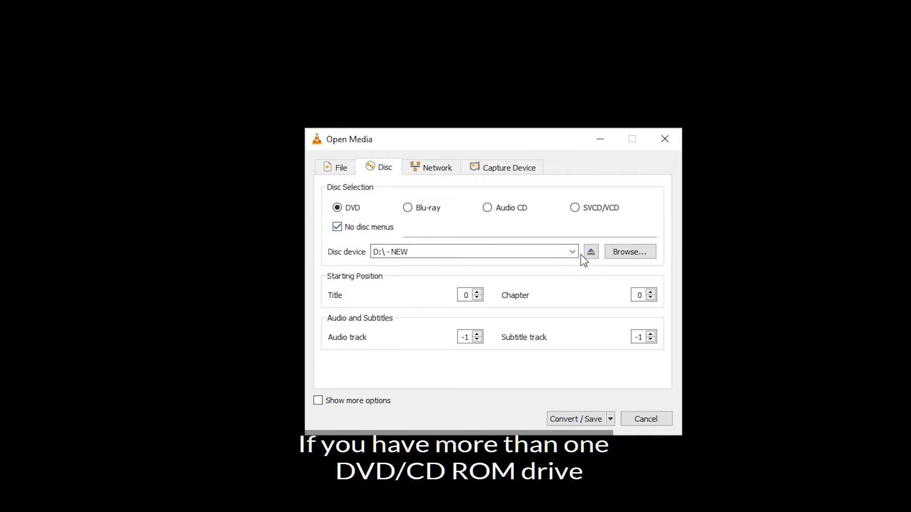
click(571, 251)
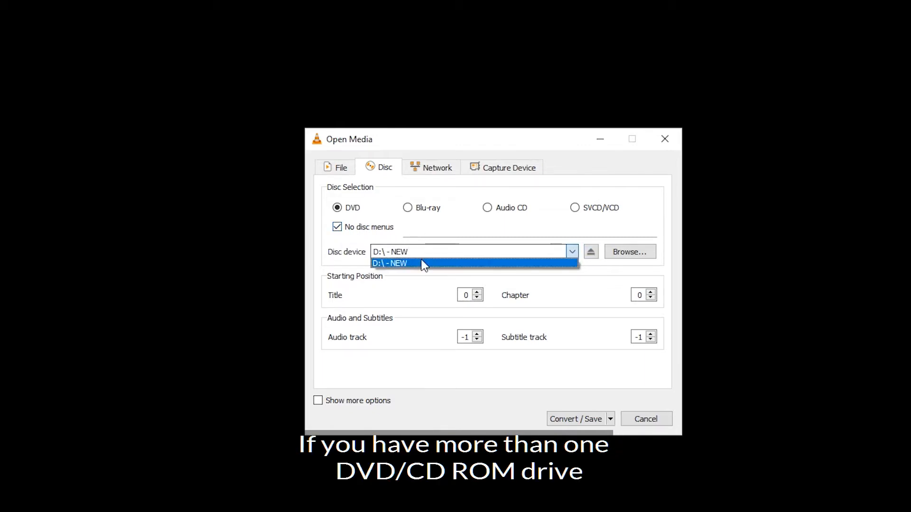
click(404, 264)
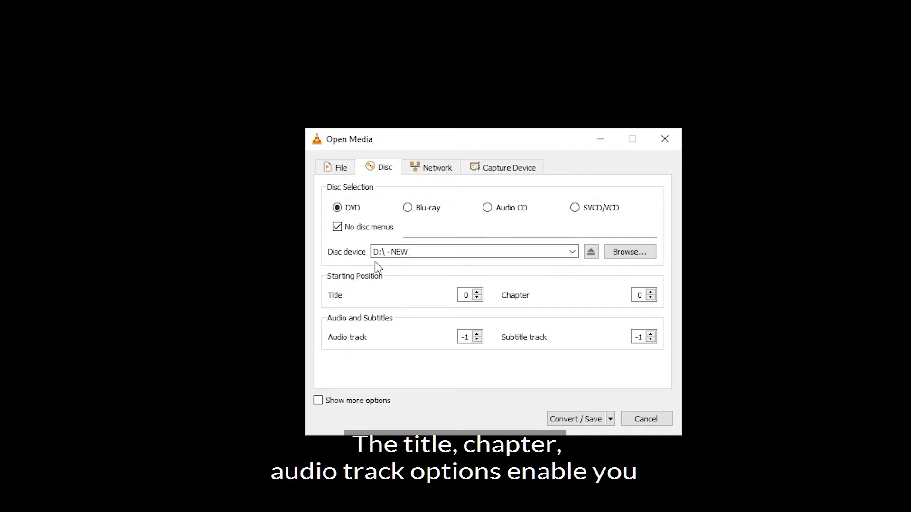
mouse_move(359, 304)
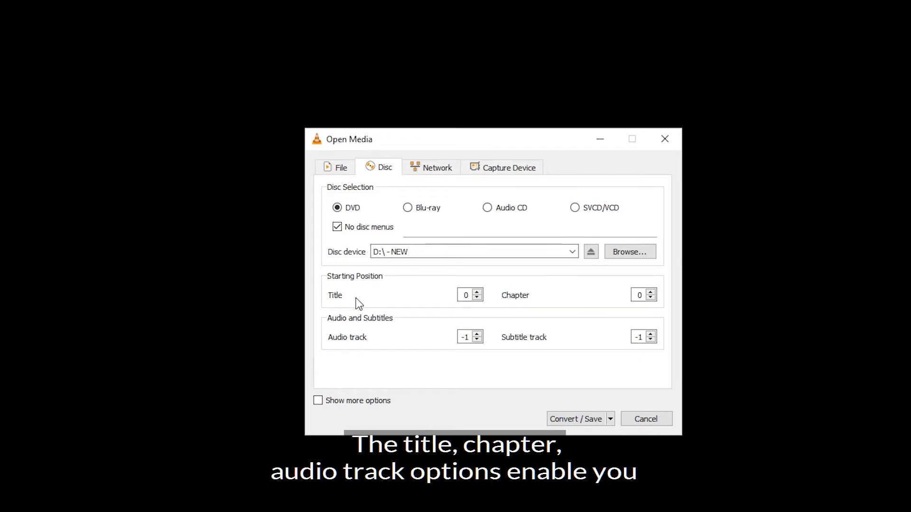
mouse_move(550, 307)
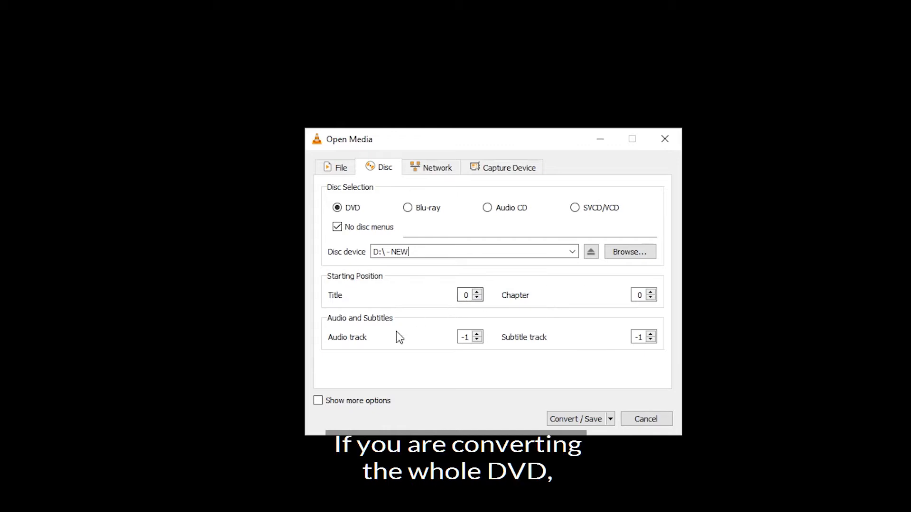
mouse_move(545, 325)
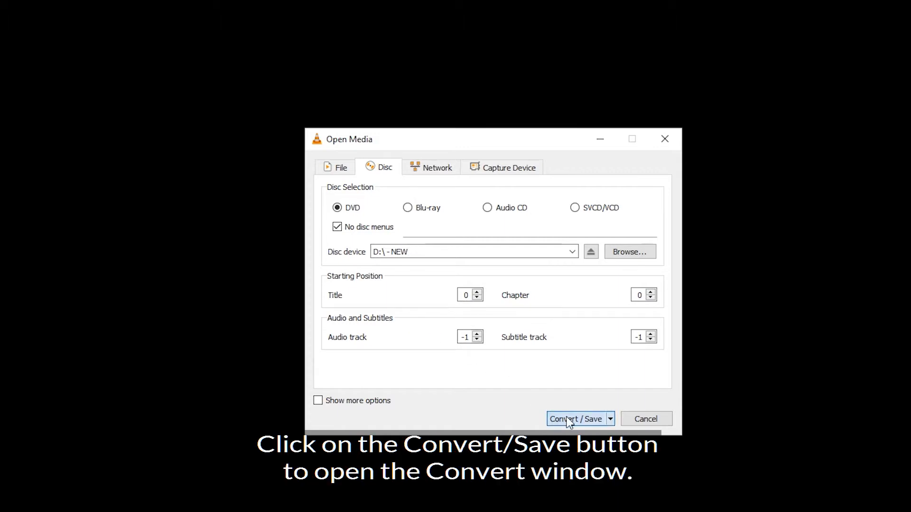
Step: Move to the Convert window and choose the Audio - MP3 profile
click(575, 419)
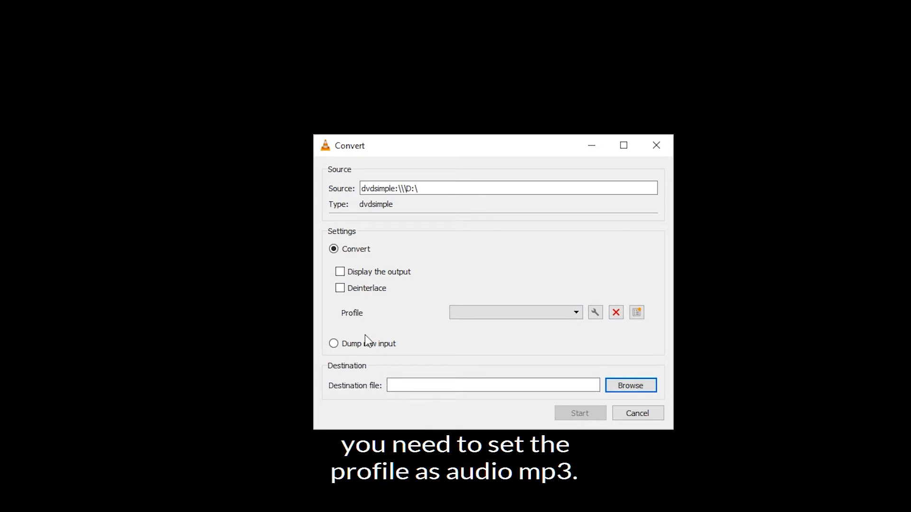
click(576, 312)
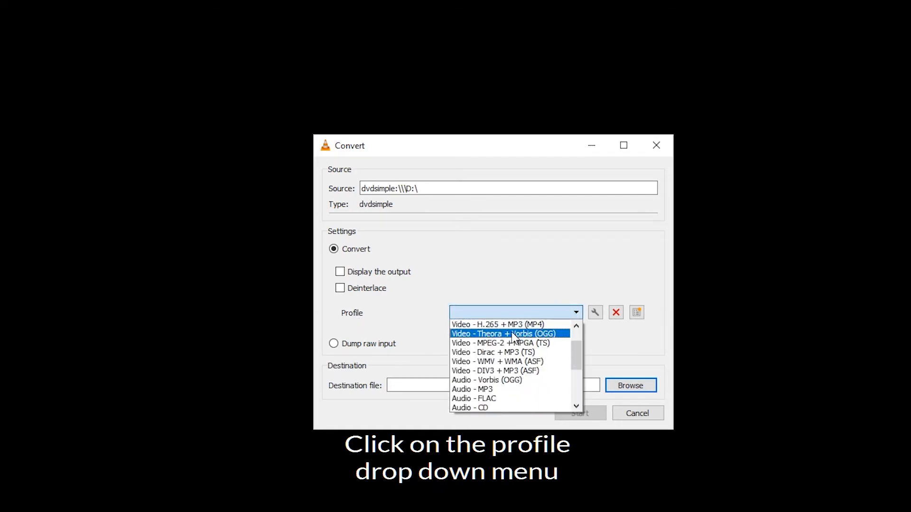
scroll(down, 3)
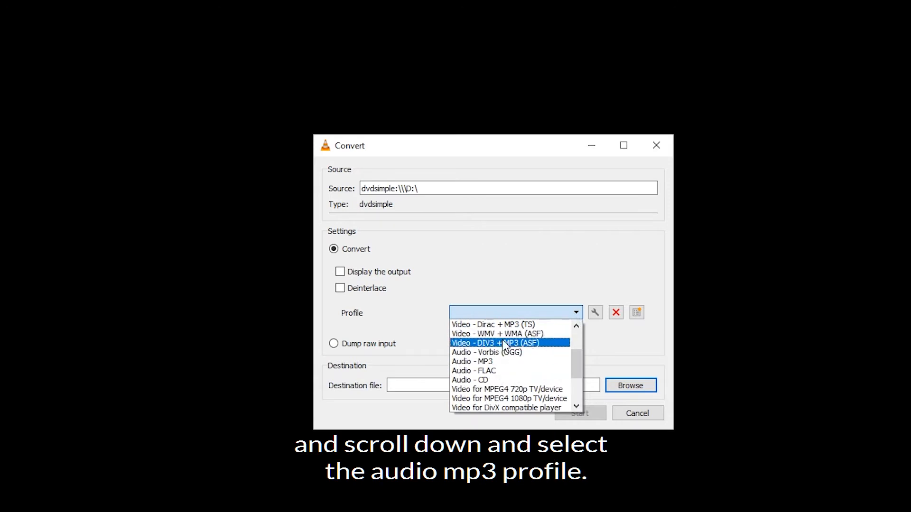
scroll(down, 3)
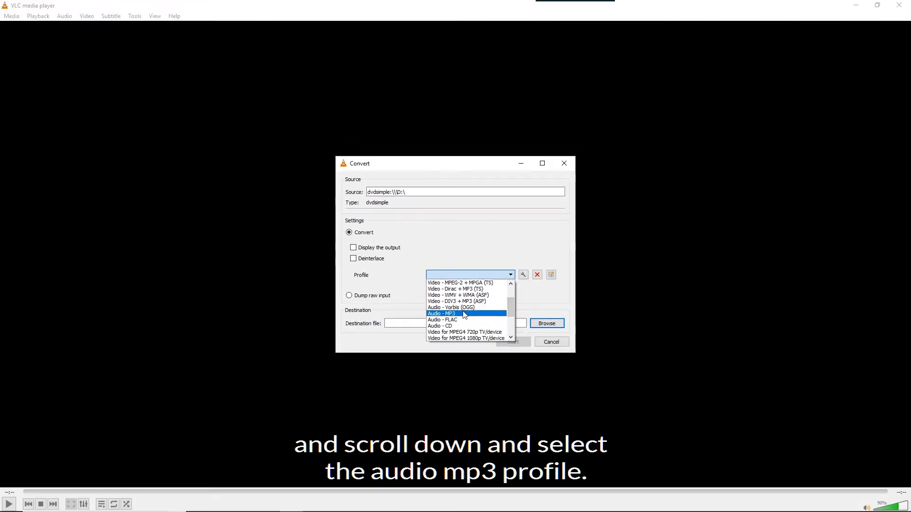
click(442, 313)
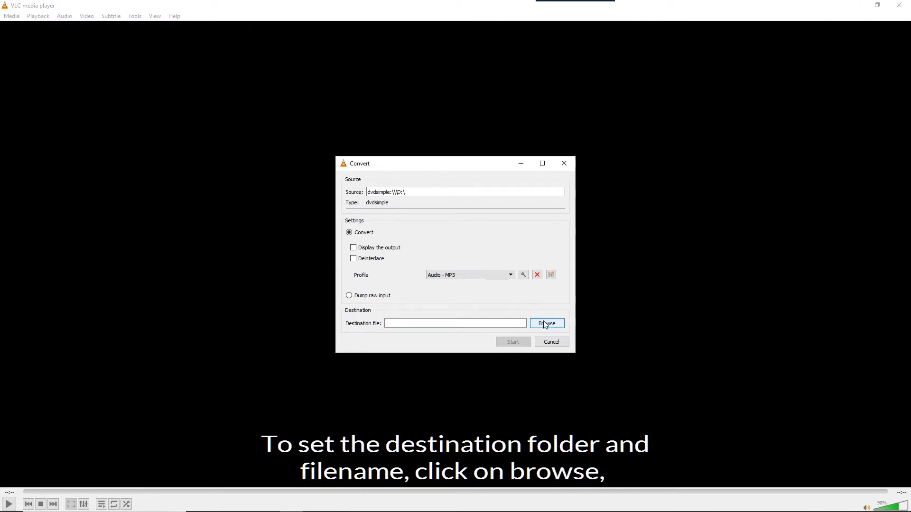
Step: Save the output as Audio-from-DVD.mp3 in the VLC-Convert Audio folder
click(547, 322)
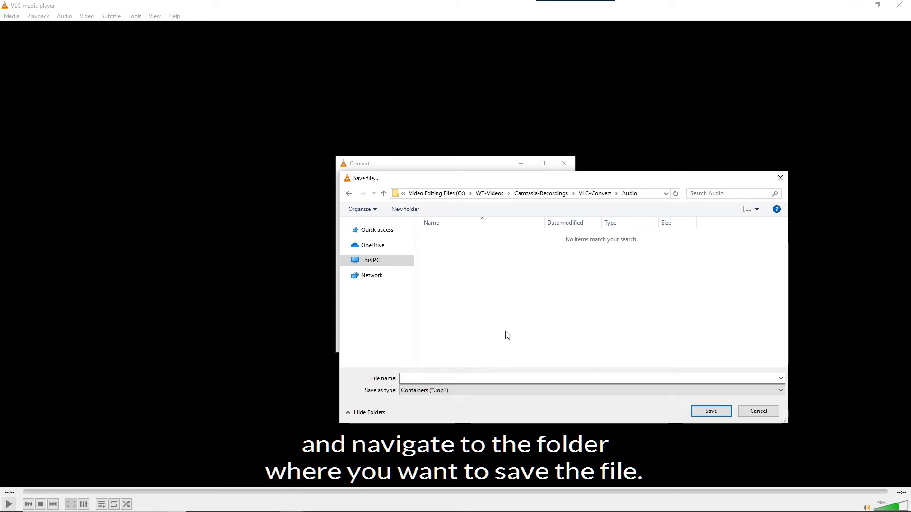
text(A)
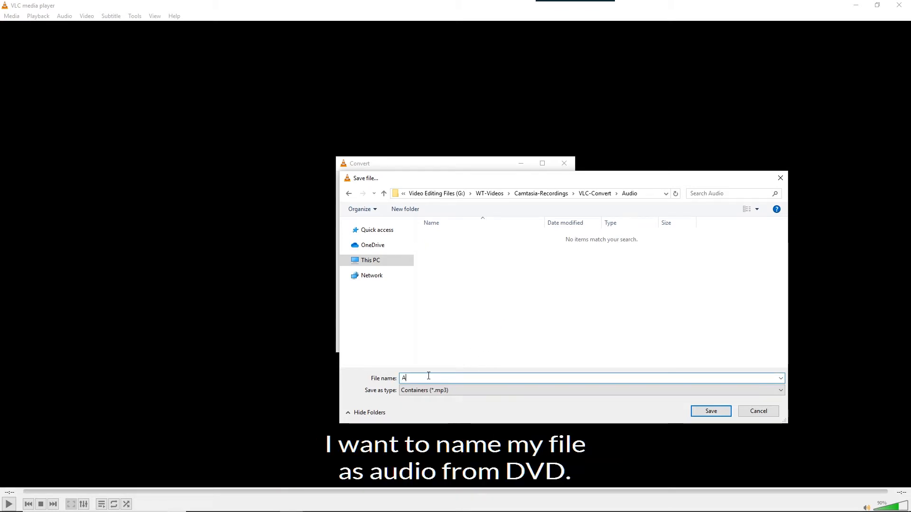
text(udio-from-DVD)
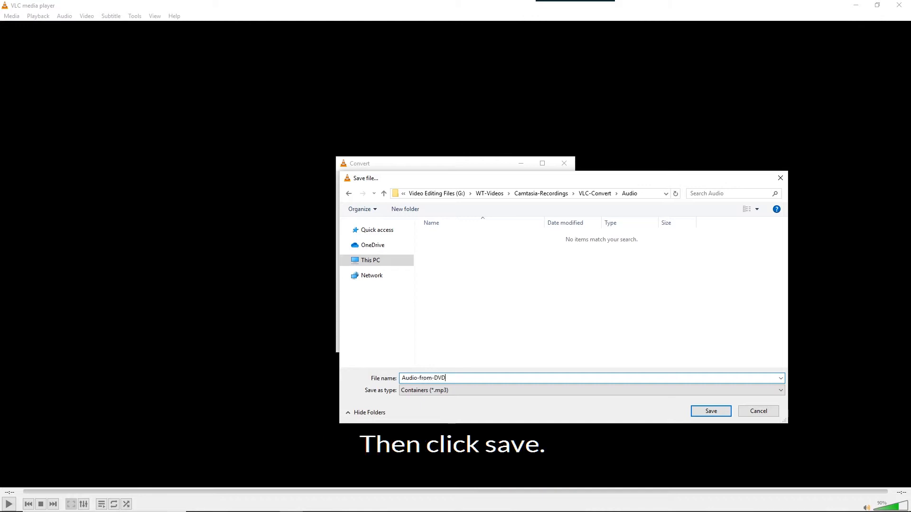
click(711, 411)
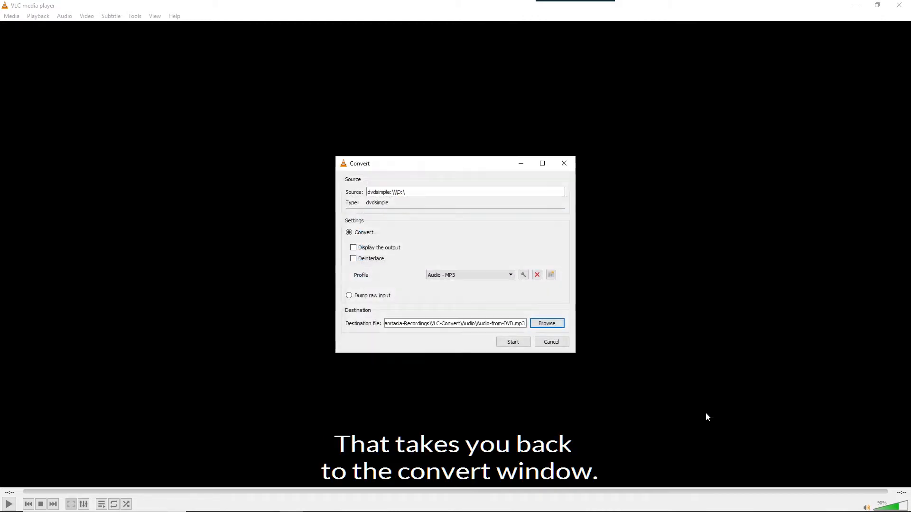
mouse_move(504, 310)
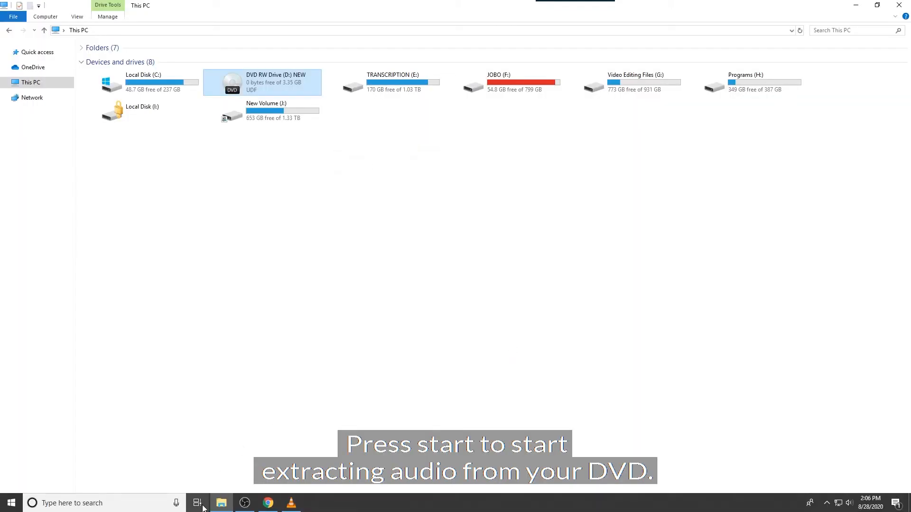
Step: Search Windows for 'vl' so VLC media player shows as the best match
click(290, 504)
text(vl)
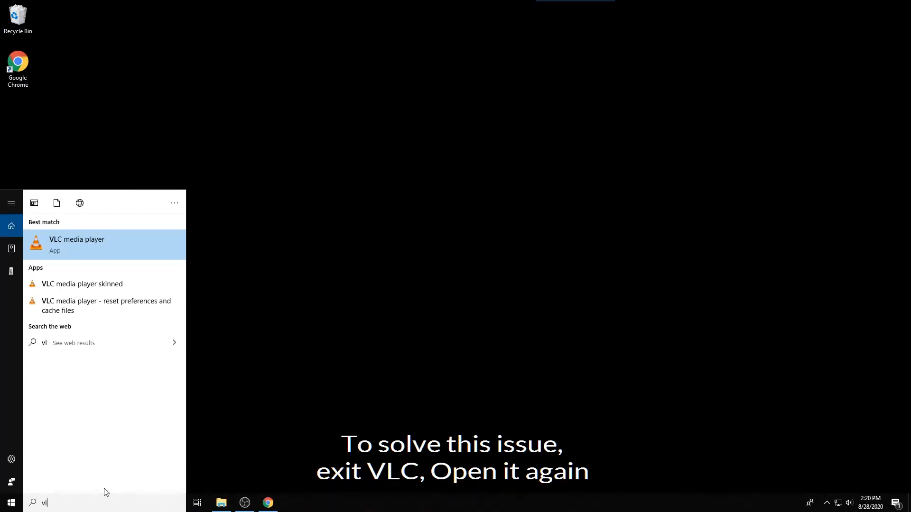
Step: Relaunch VLC maximized and bring up the Open Media window from the Media menu
click(77, 245)
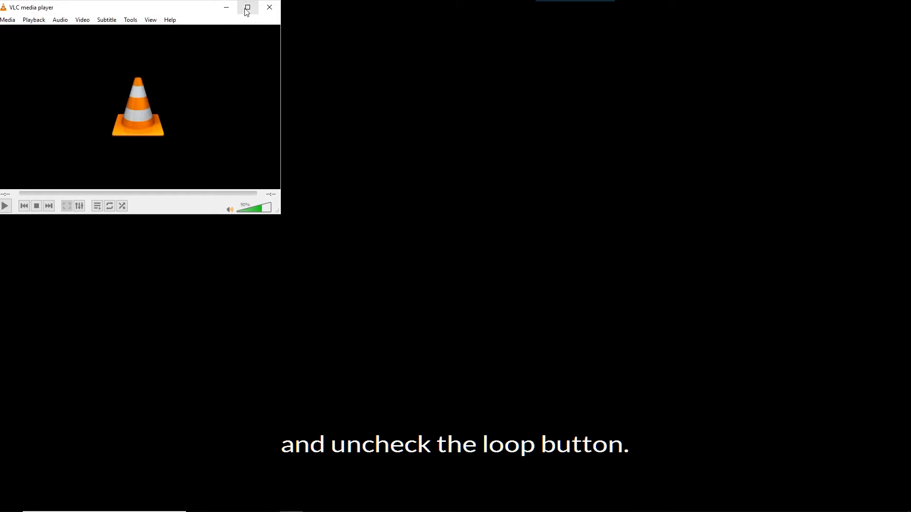
click(246, 7)
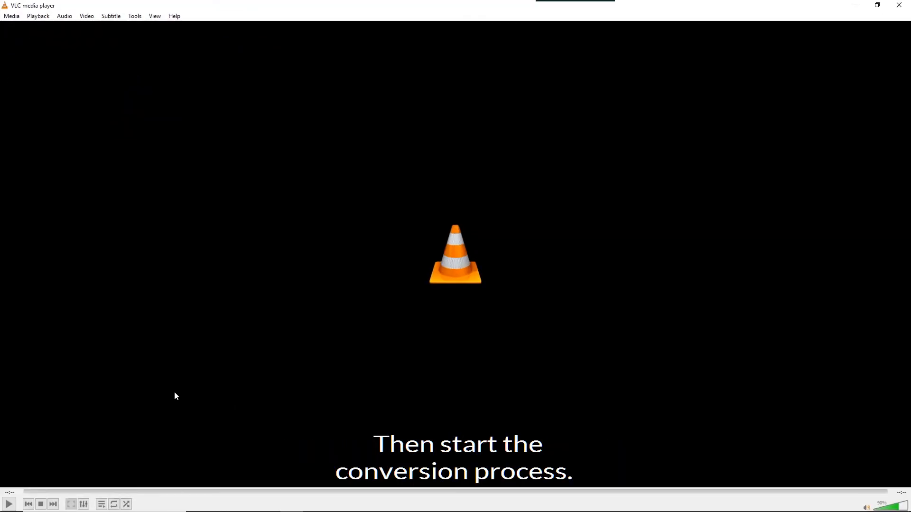
click(12, 15)
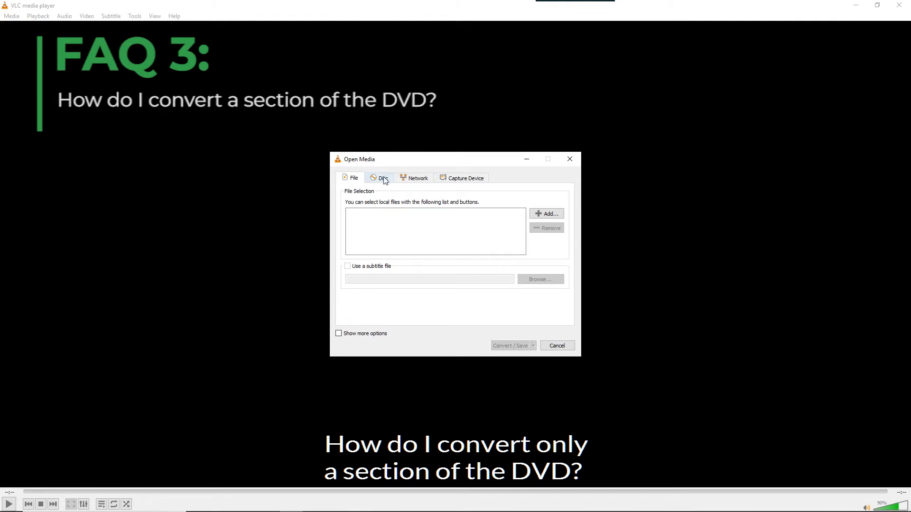
Step: Choose the DVD disc source with extra options shown and starting title 2
click(383, 178)
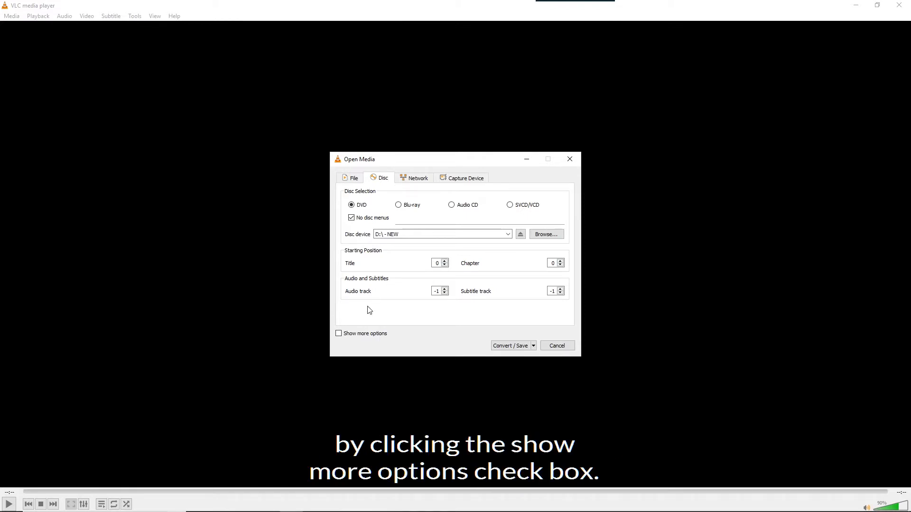
click(337, 334)
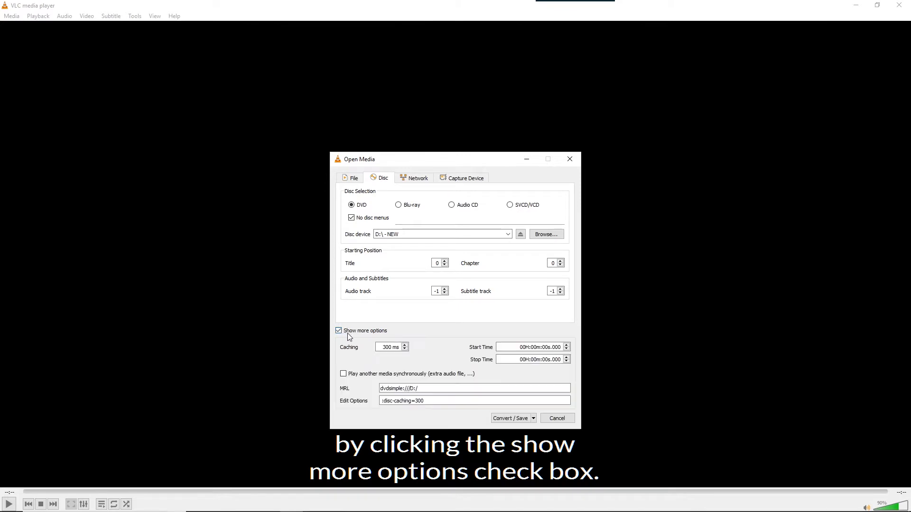
mouse_move(450, 342)
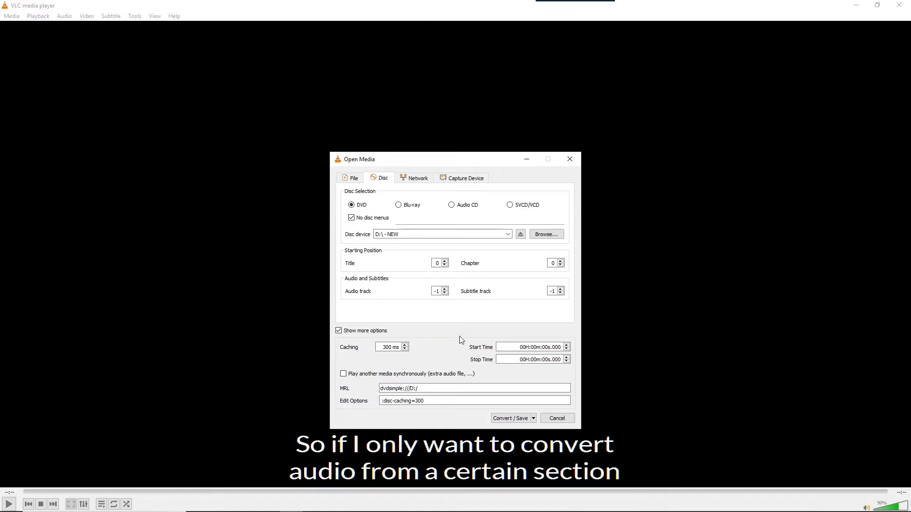
click(446, 261)
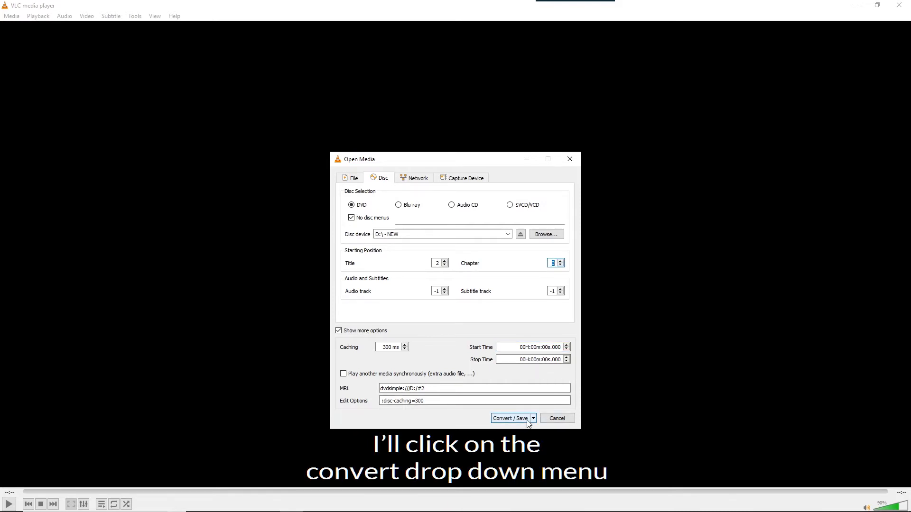
Step: Play the DVD, browse its titles and chapters via Playback, and jump to chapter 4
click(532, 418)
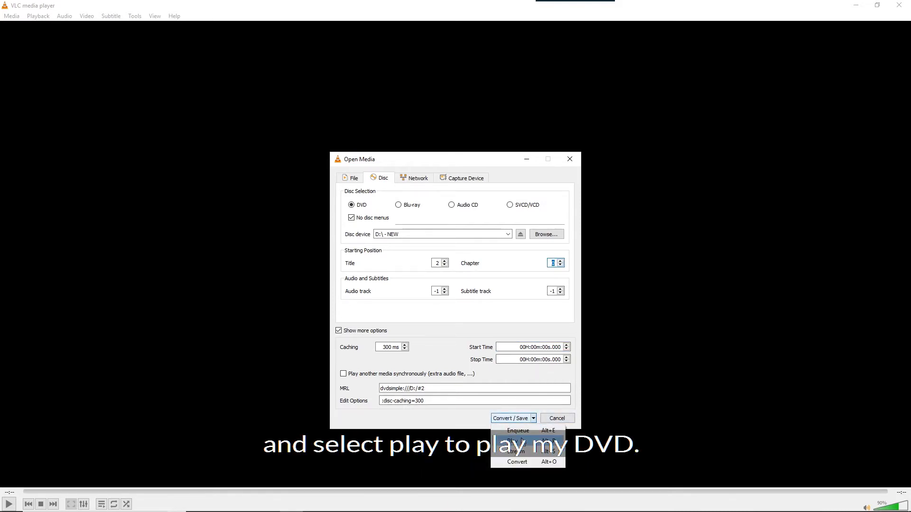
click(517, 442)
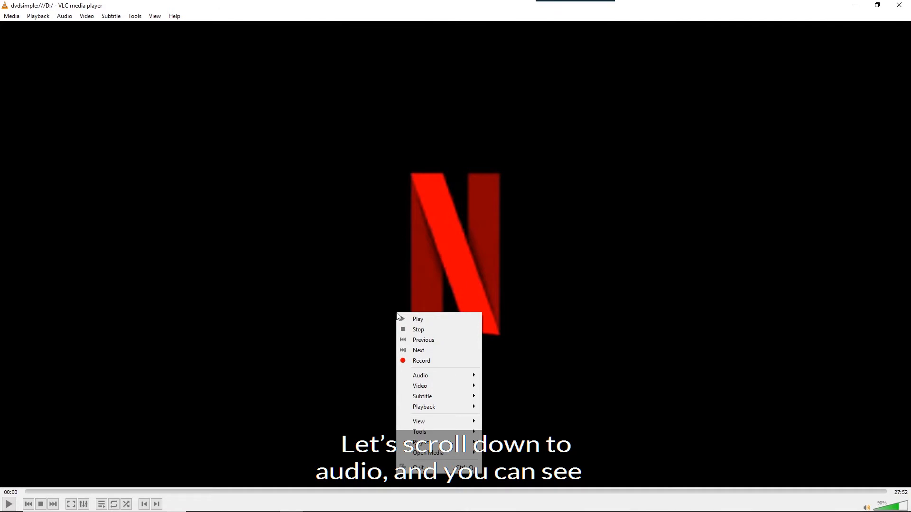
mouse_move(434, 376)
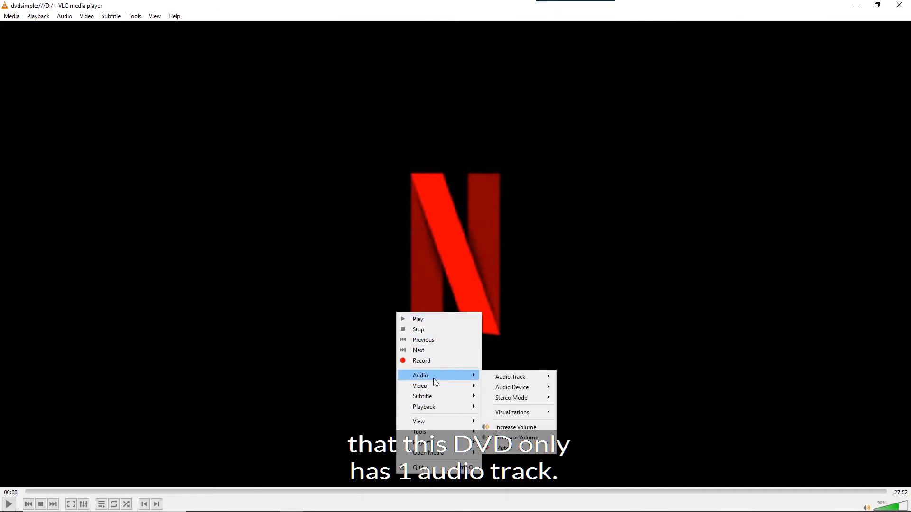
mouse_move(509, 376)
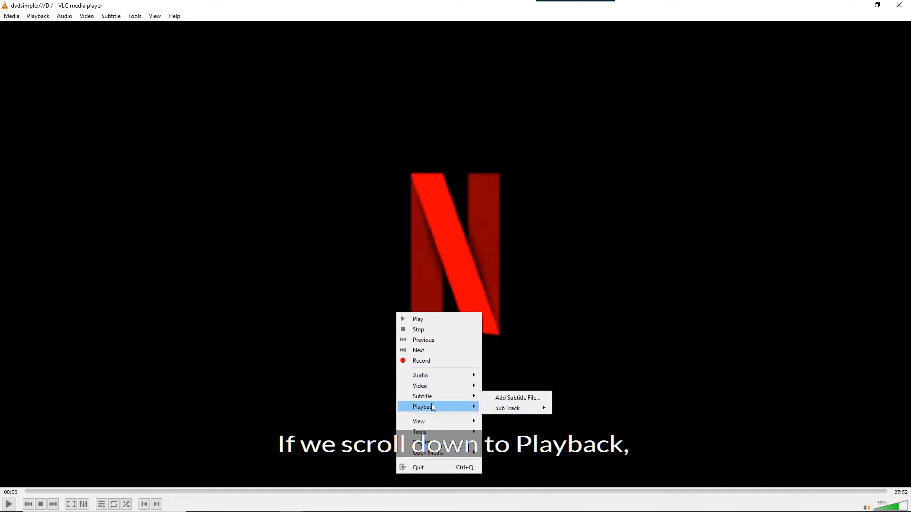
mouse_move(430, 406)
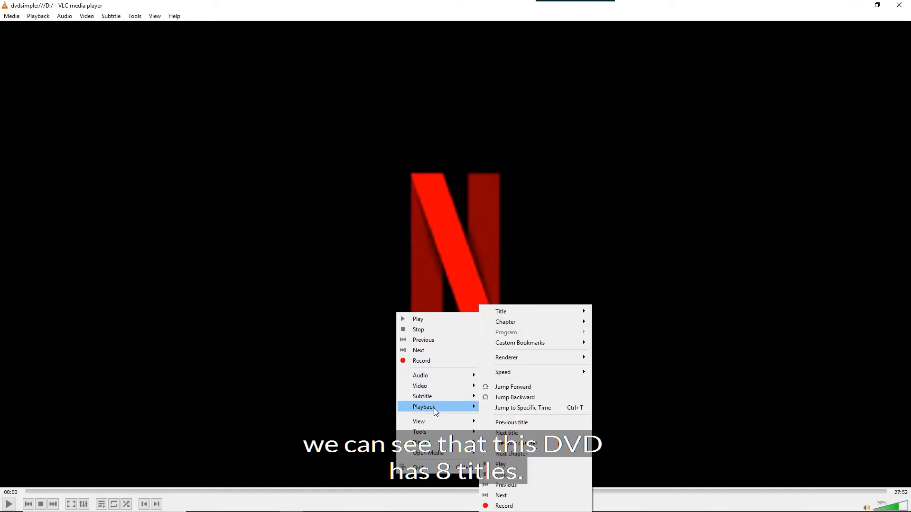
click(532, 311)
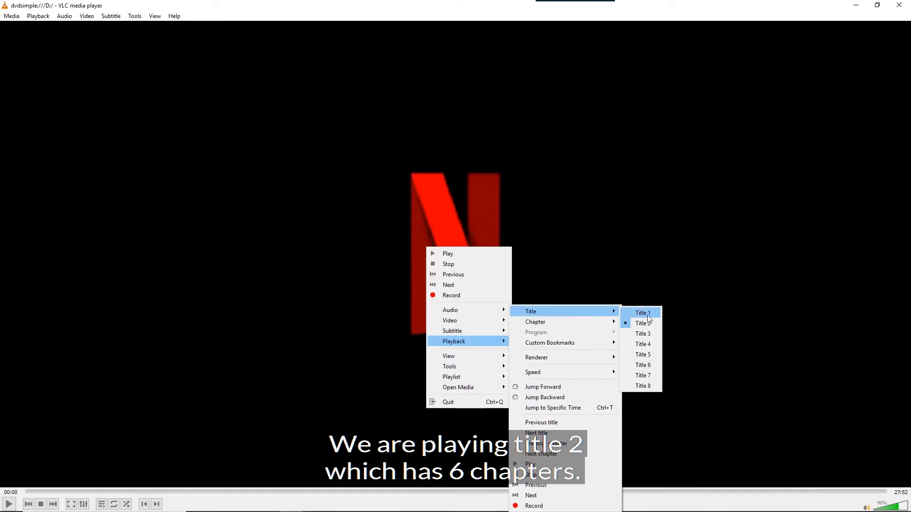
mouse_move(655, 314)
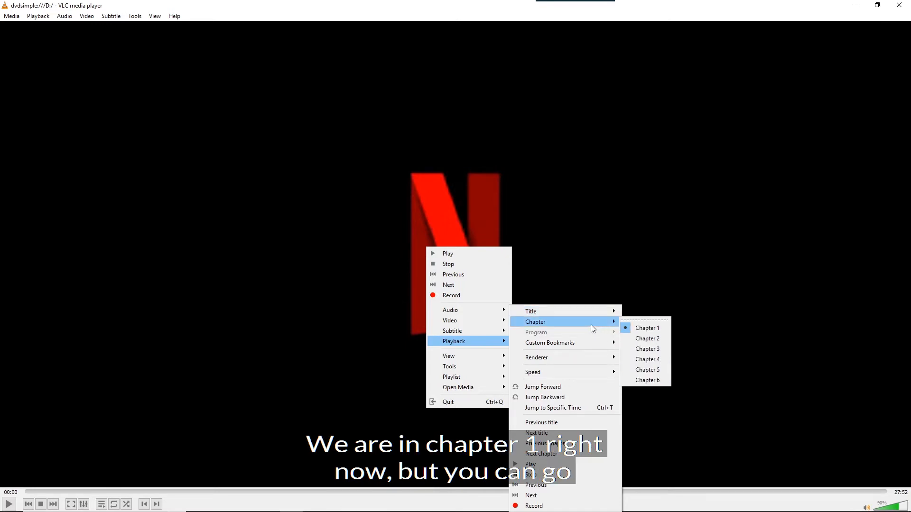
mouse_move(647, 327)
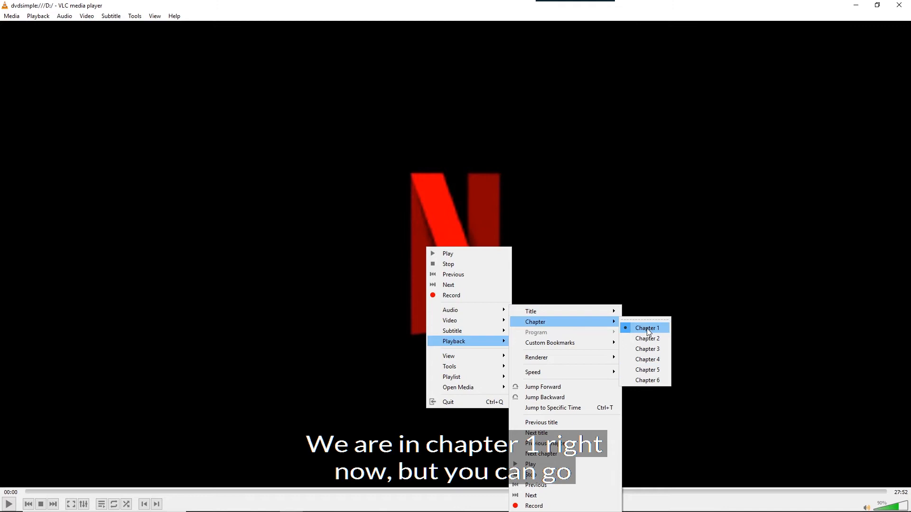
mouse_move(646, 380)
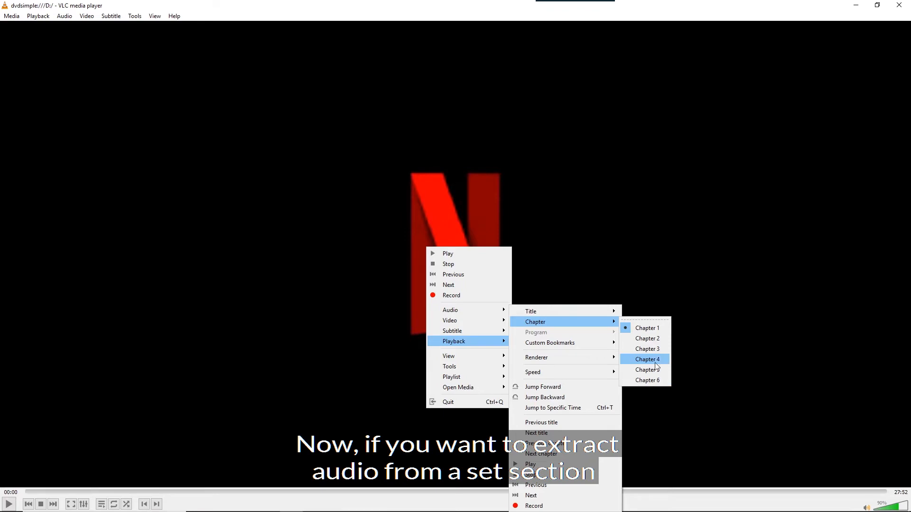
click(645, 358)
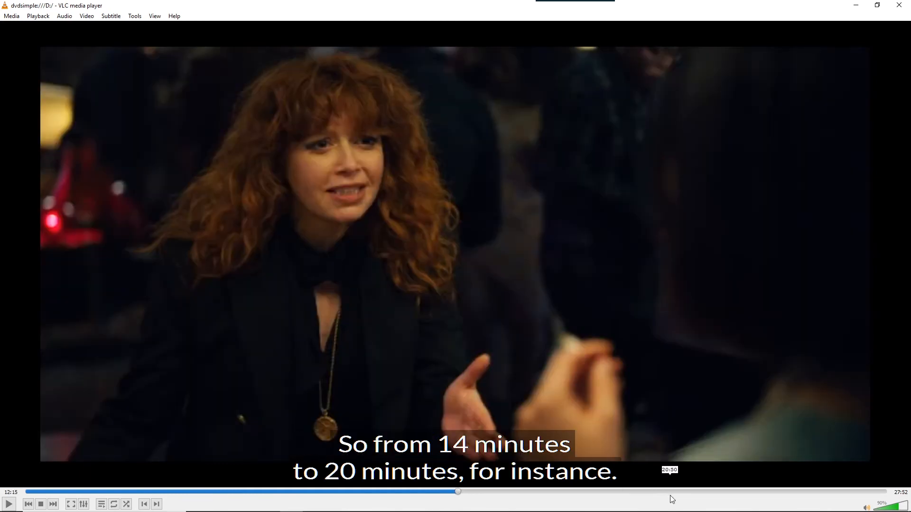
mouse_move(648, 495)
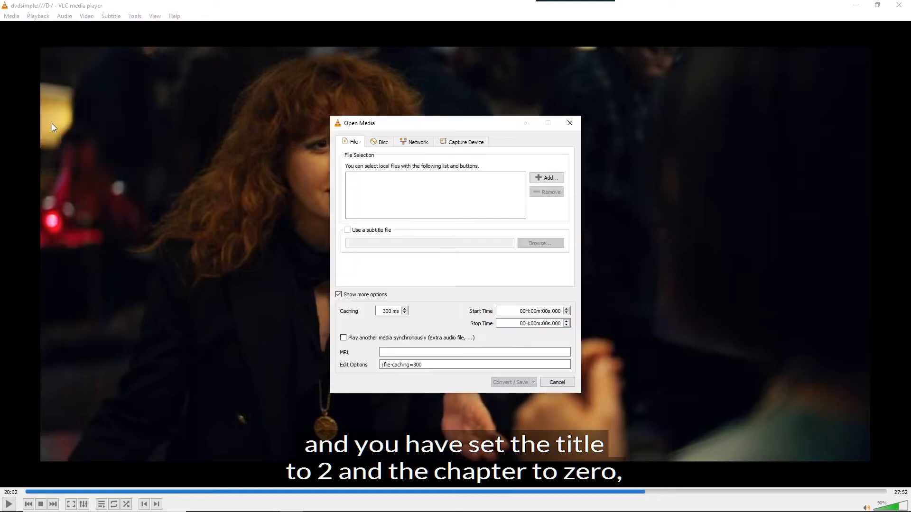
Step: On the Disc source choose title 2, start 00H:14m, stop 00H:20m, audio track, then Convert / Save
click(383, 142)
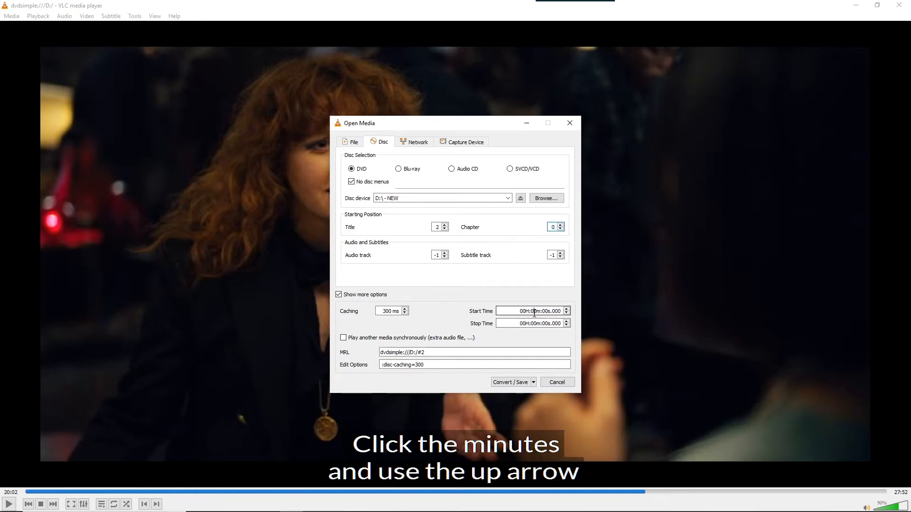
click(566, 309)
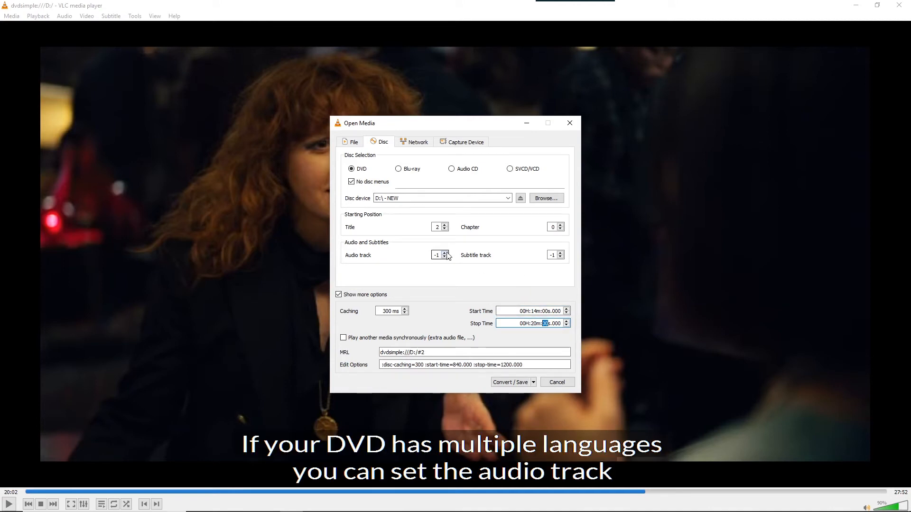
click(445, 252)
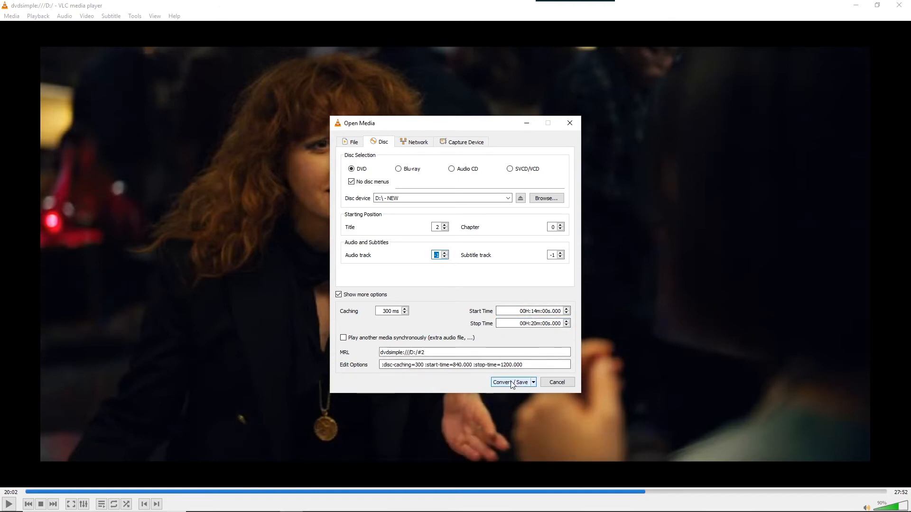
click(508, 382)
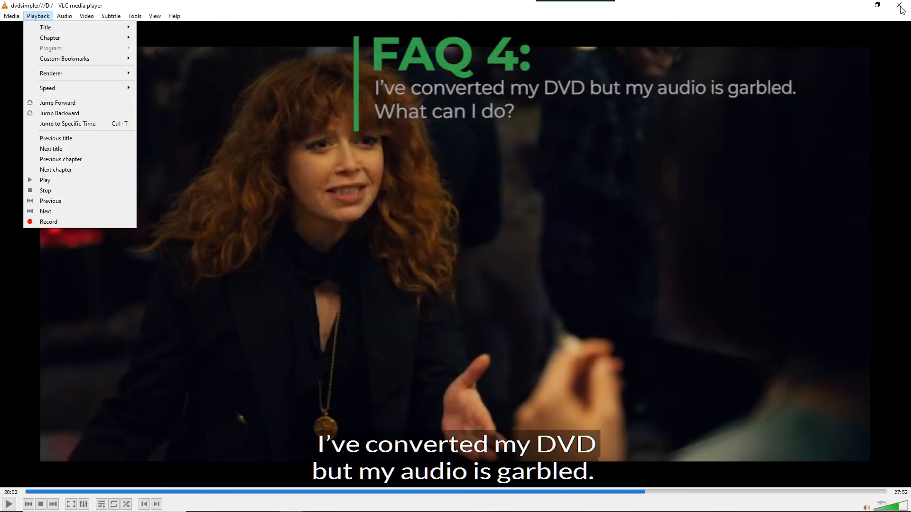
Step: Open the extracted Audio-from-DVD.mp3, listen briefly, then stop playback
click(900, 5)
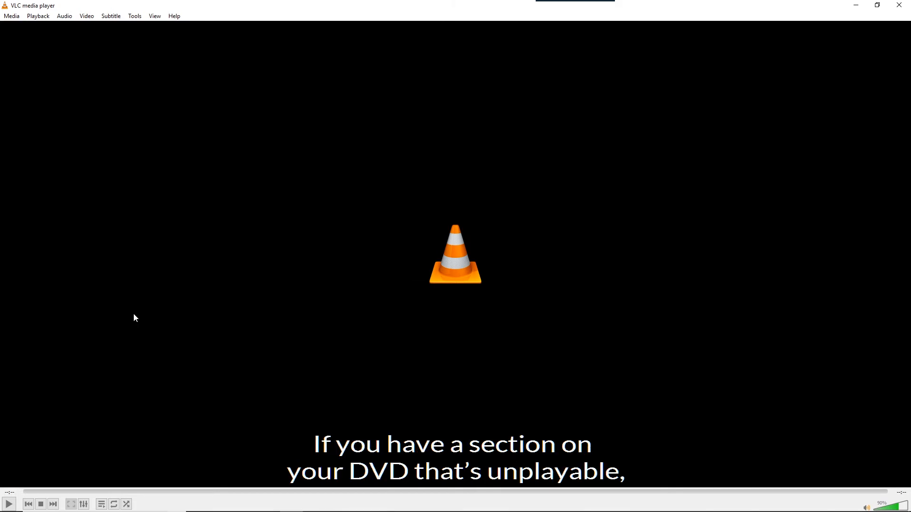
click(11, 15)
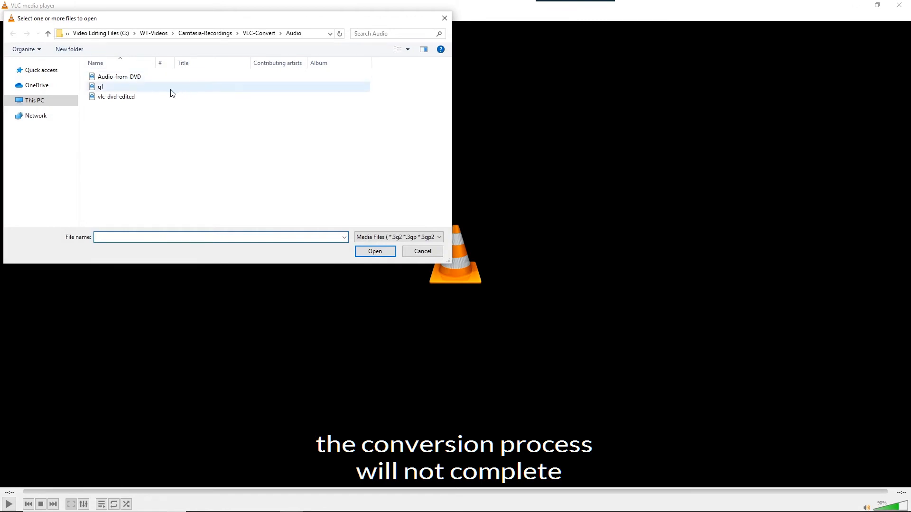
click(118, 76)
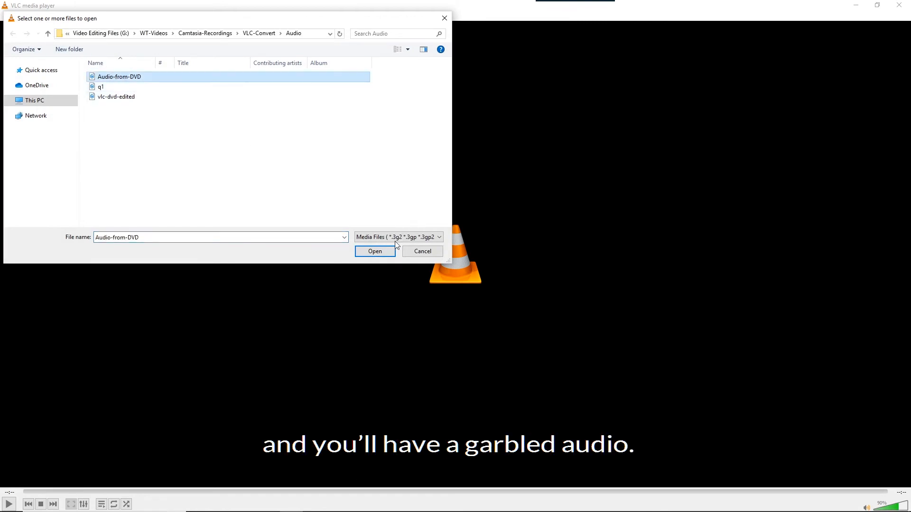
click(375, 250)
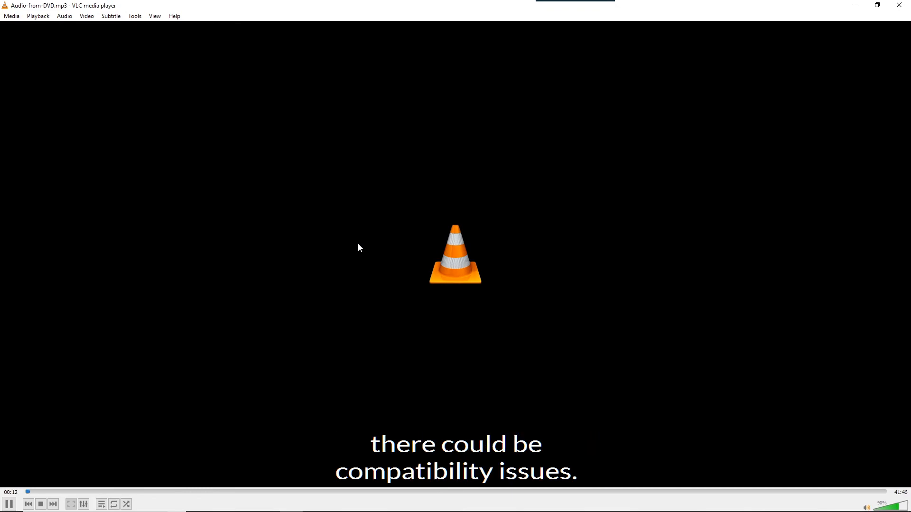
mouse_move(126, 448)
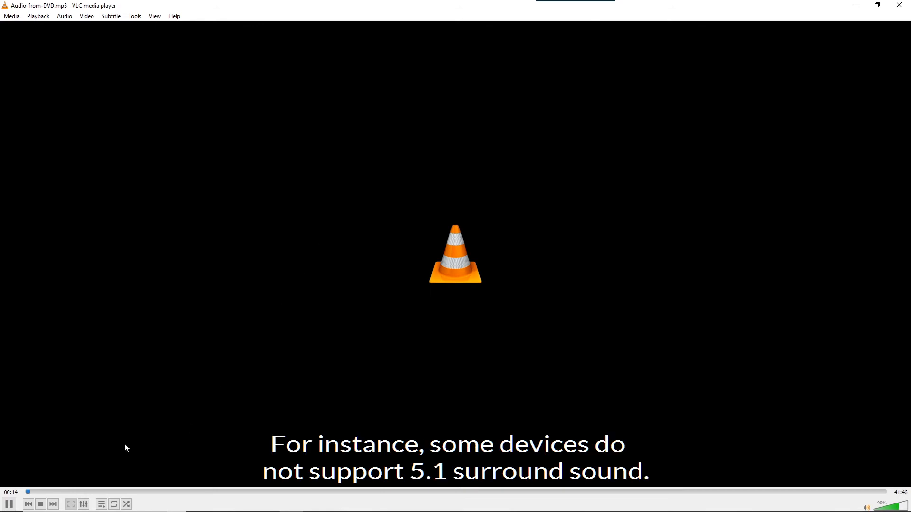
click(41, 503)
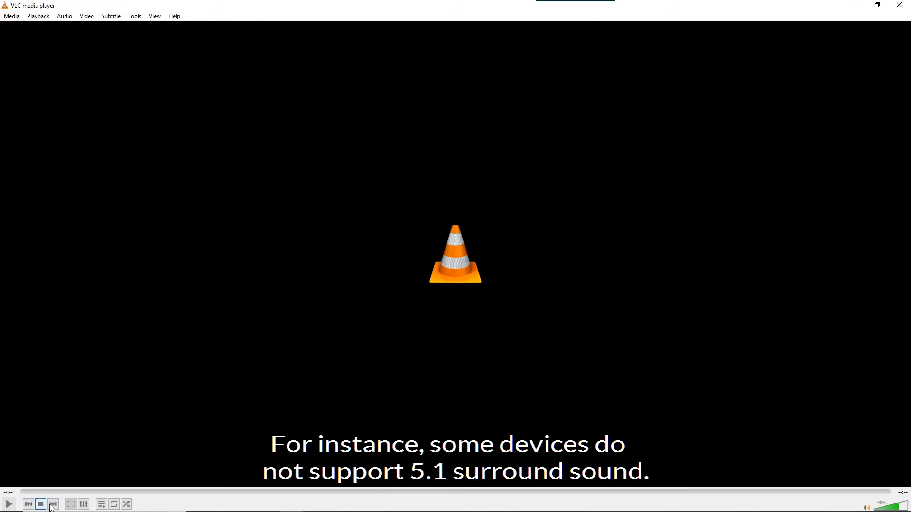
Step: Start a new Convert / Save from the Disc source for the DVD
click(11, 15)
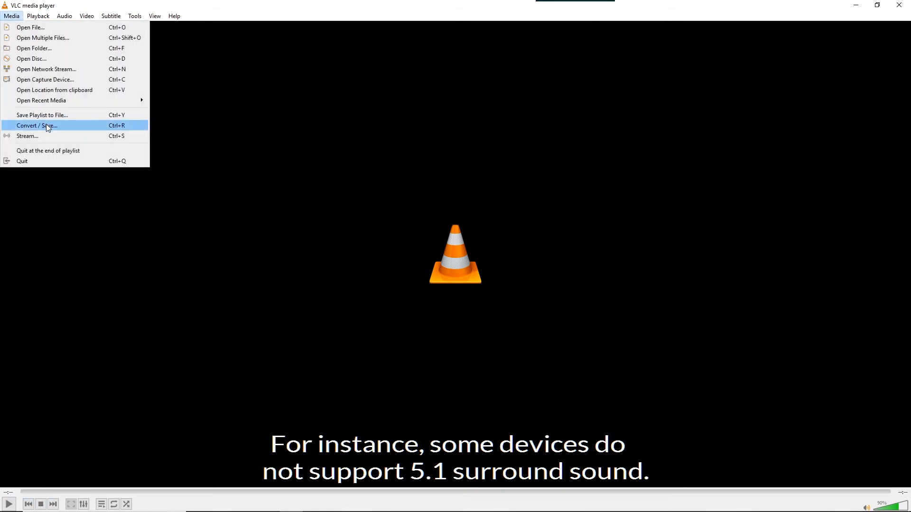
click(37, 126)
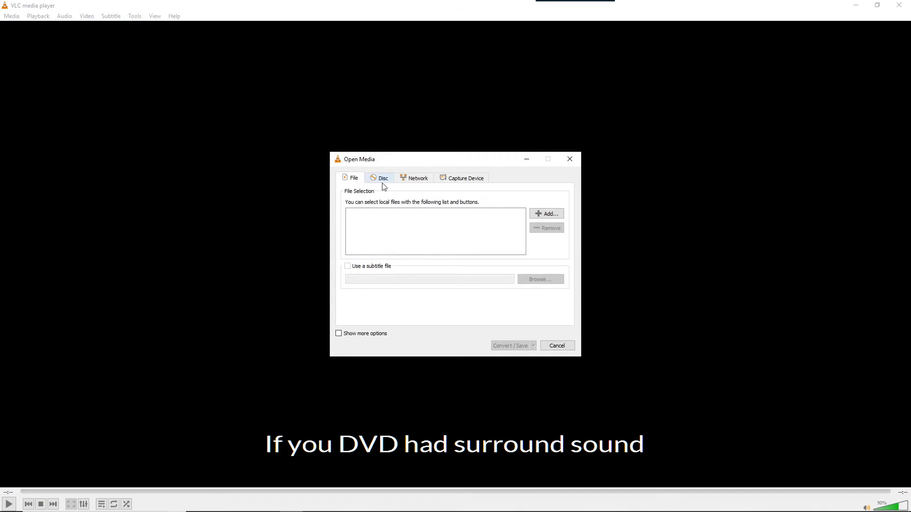
click(383, 178)
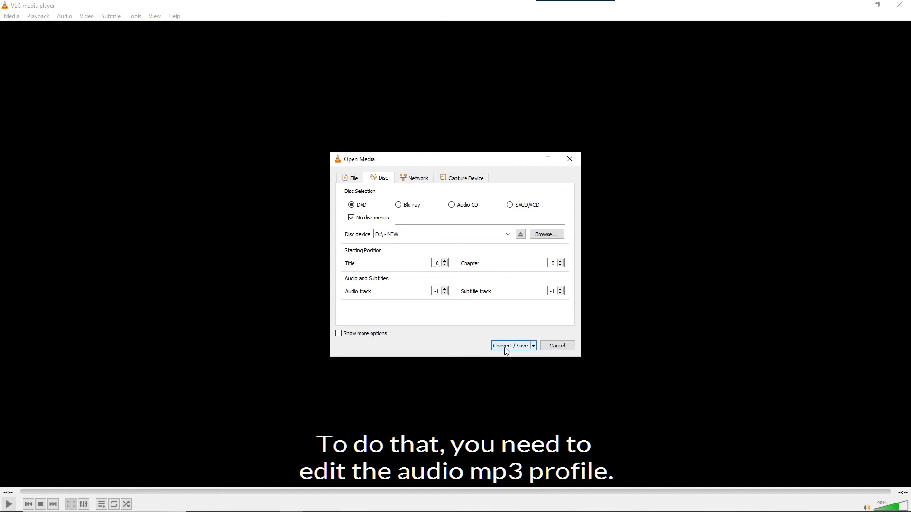
click(509, 345)
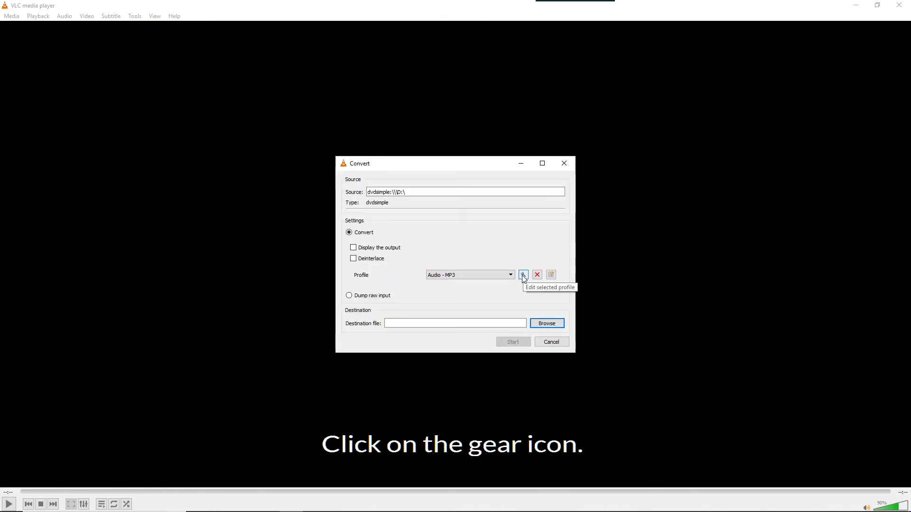
Step: Edit the Audio - MP3 profile to MPEG Audio at 192 kb/s, save it, and browse for the destination file
click(523, 275)
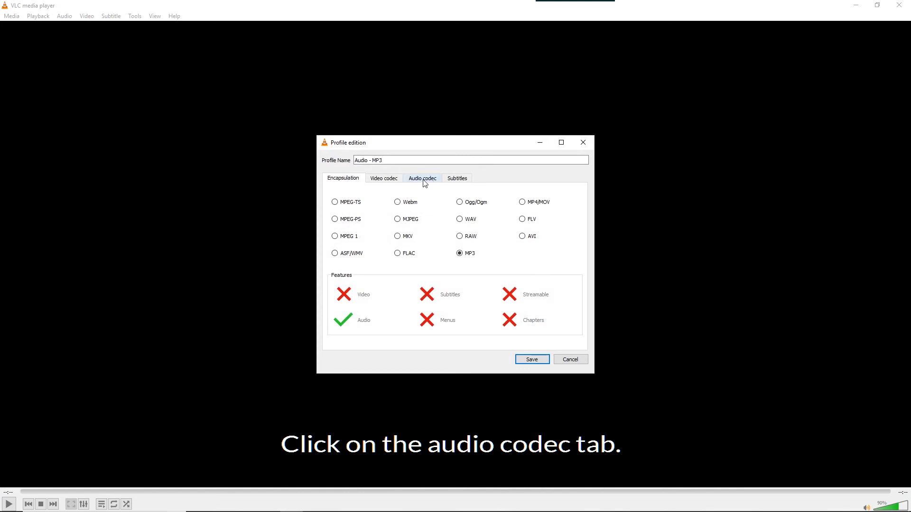
click(423, 178)
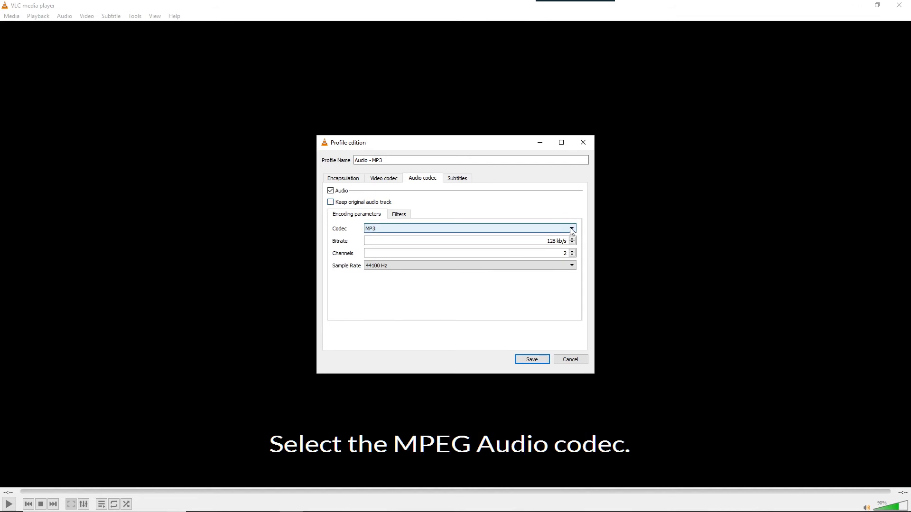
click(571, 229)
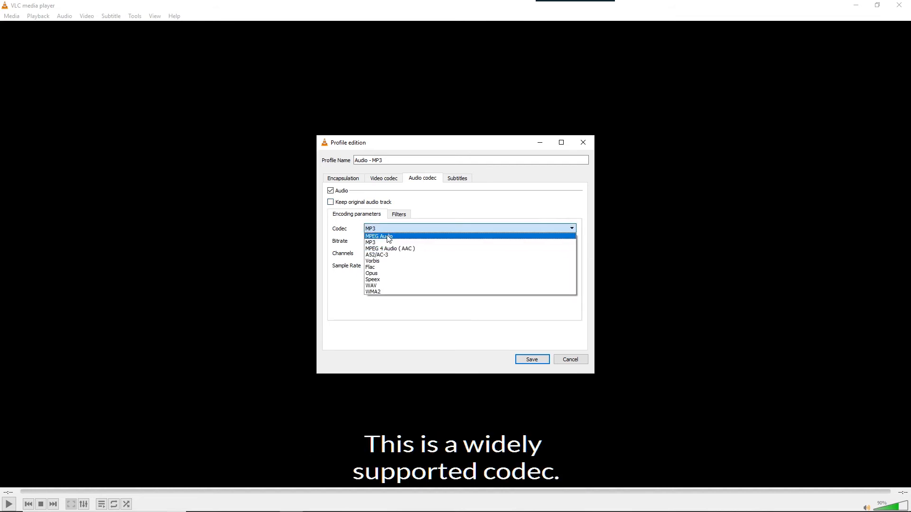
click(379, 236)
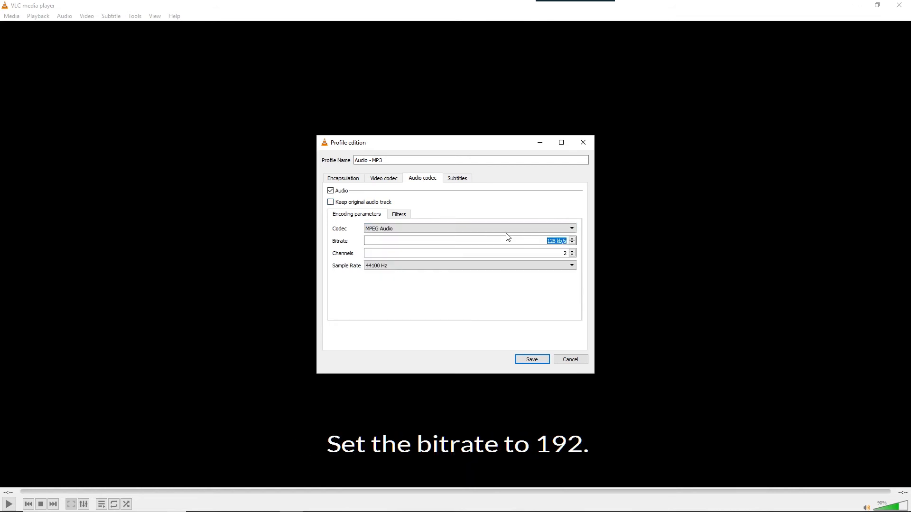
text(192)
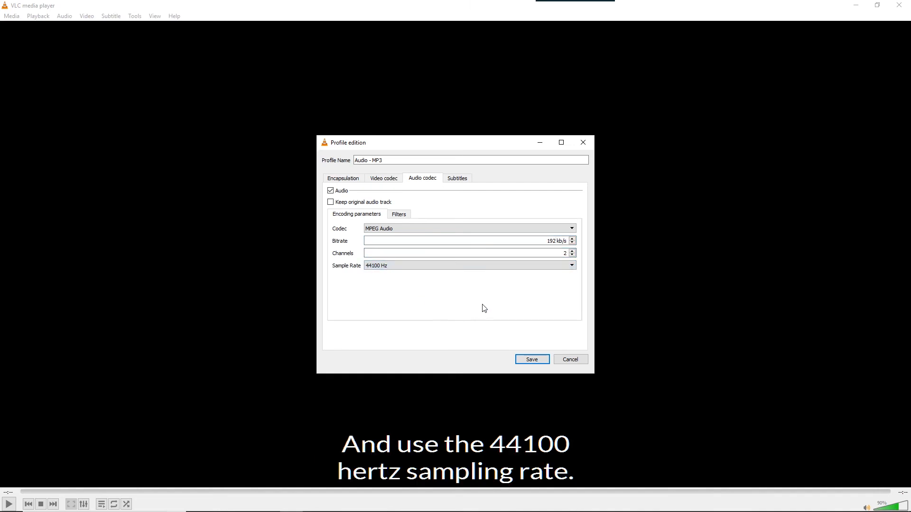
click(531, 358)
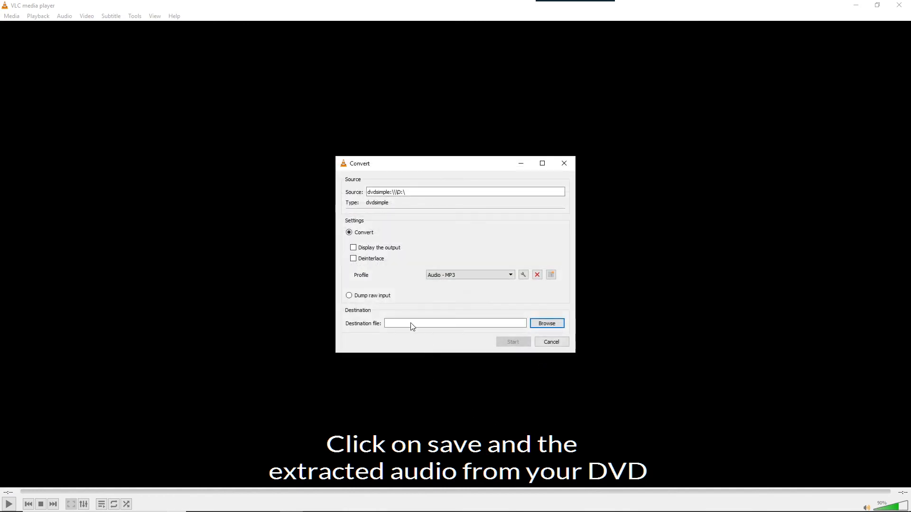
click(547, 322)
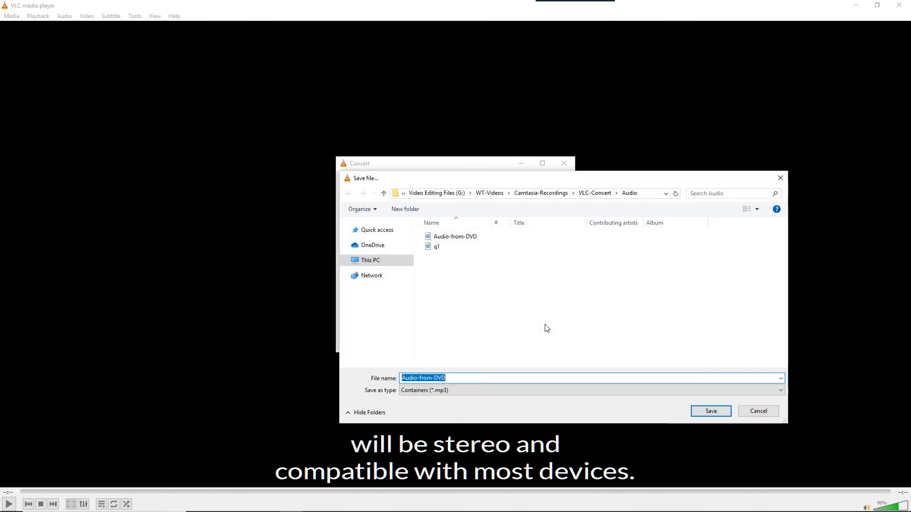
mouse_move(497, 359)
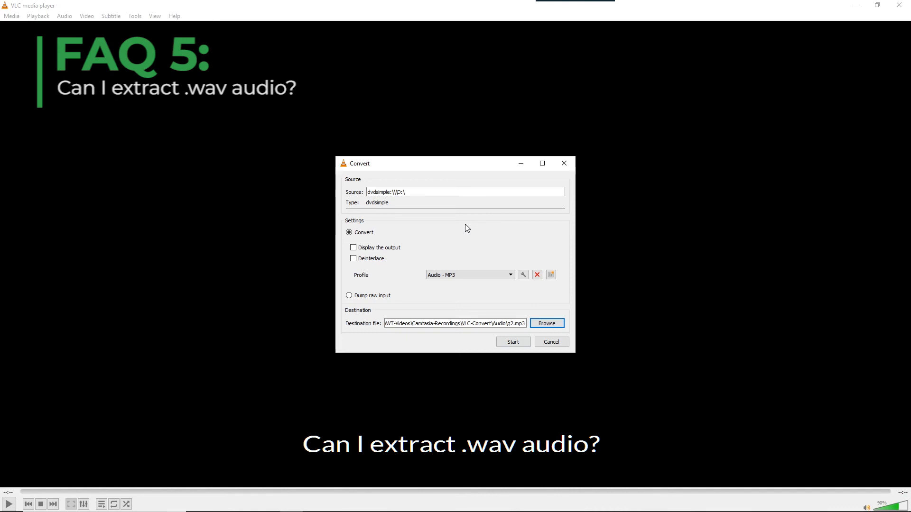
mouse_move(517, 287)
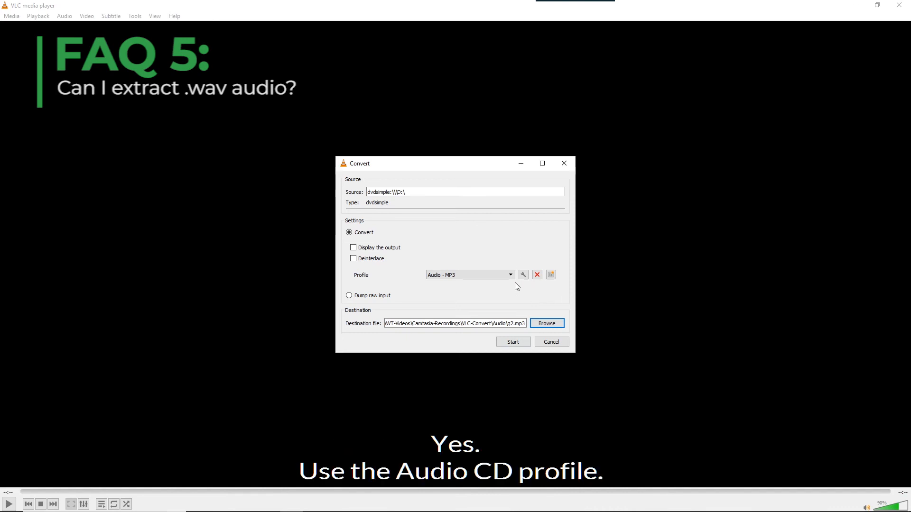
Step: Choose the Audio - CD profile for WAV output
click(510, 275)
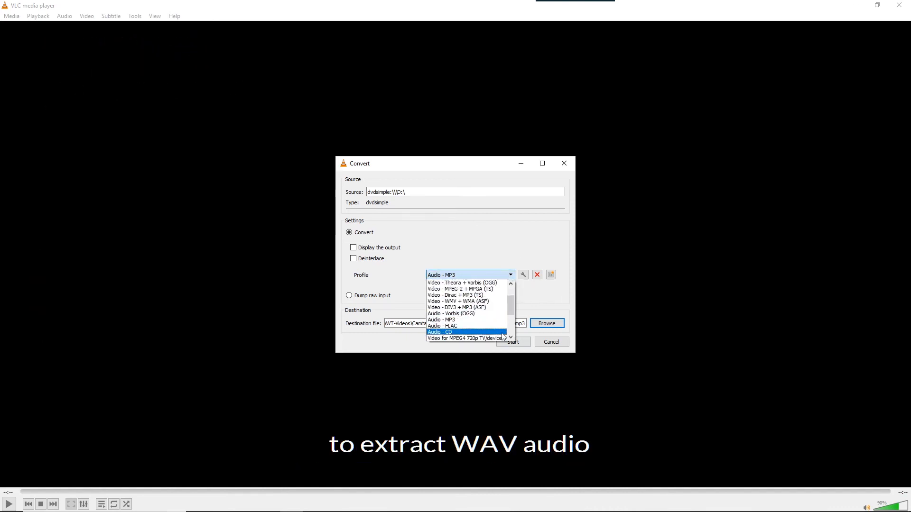
click(439, 332)
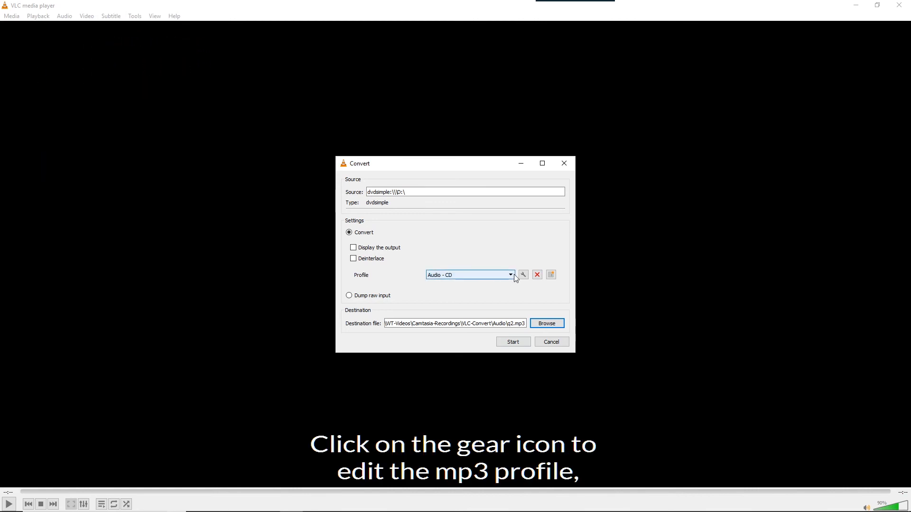
Step: Switch back to Audio - MP3, tick Keep original audio track in its Audio codec settings, and save
click(469, 275)
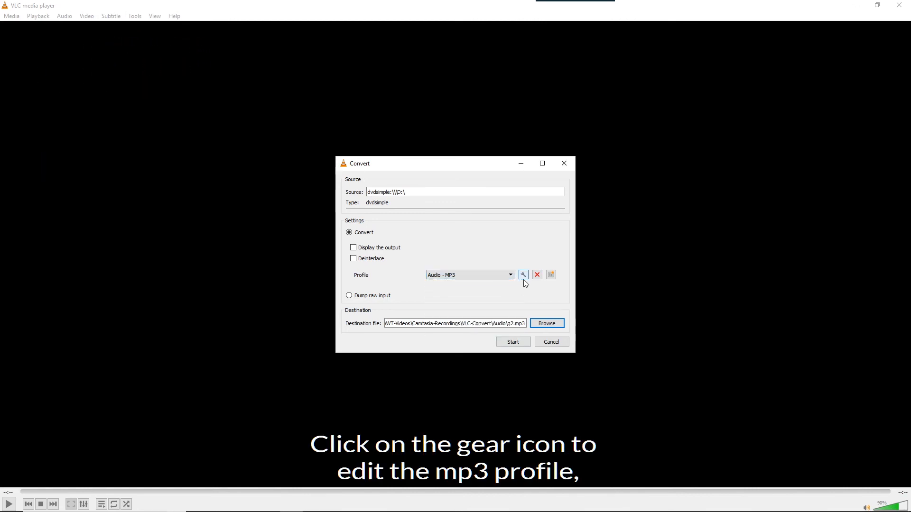
click(523, 275)
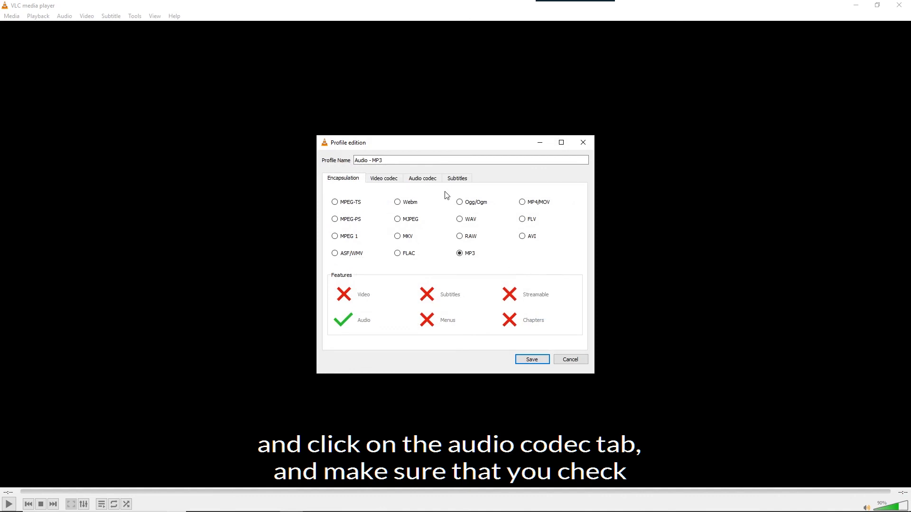
click(422, 179)
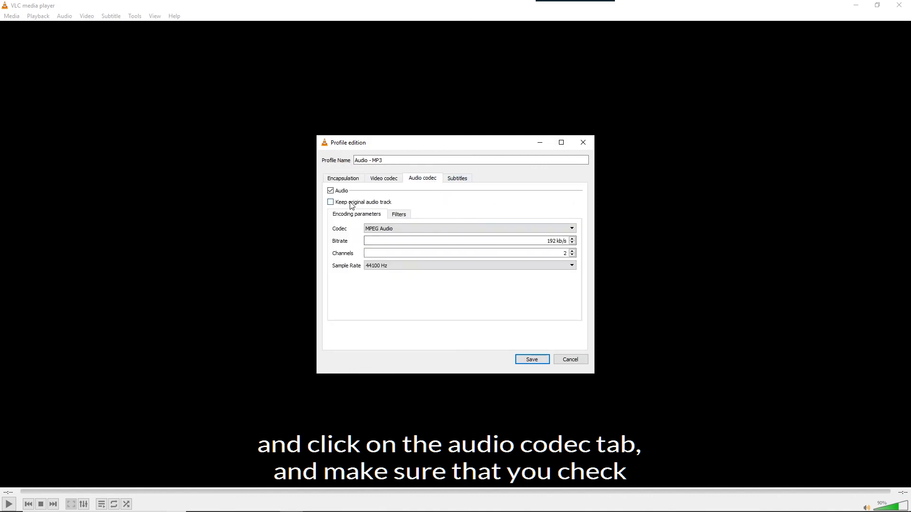
click(330, 201)
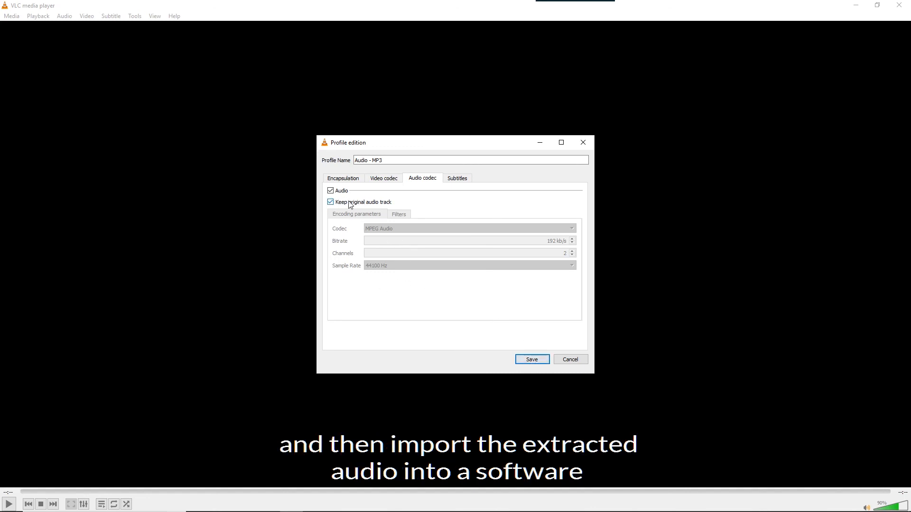
mouse_move(536, 362)
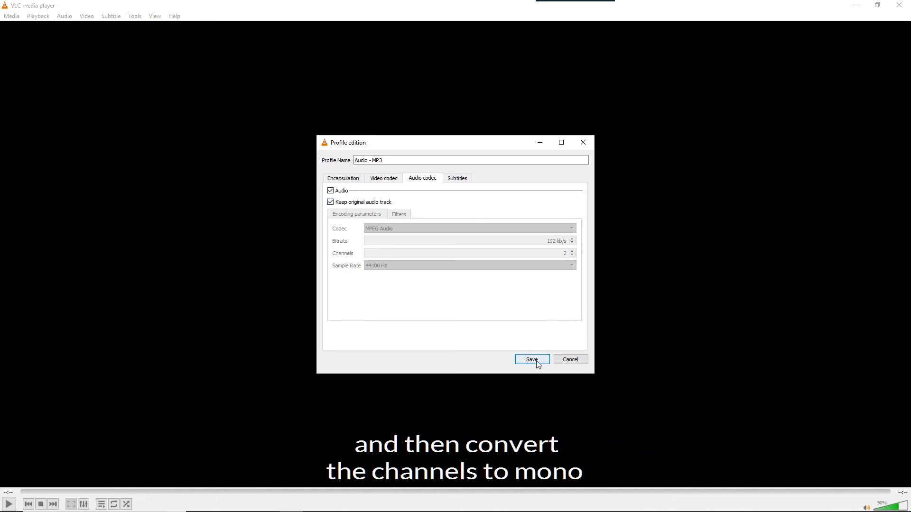
click(531, 359)
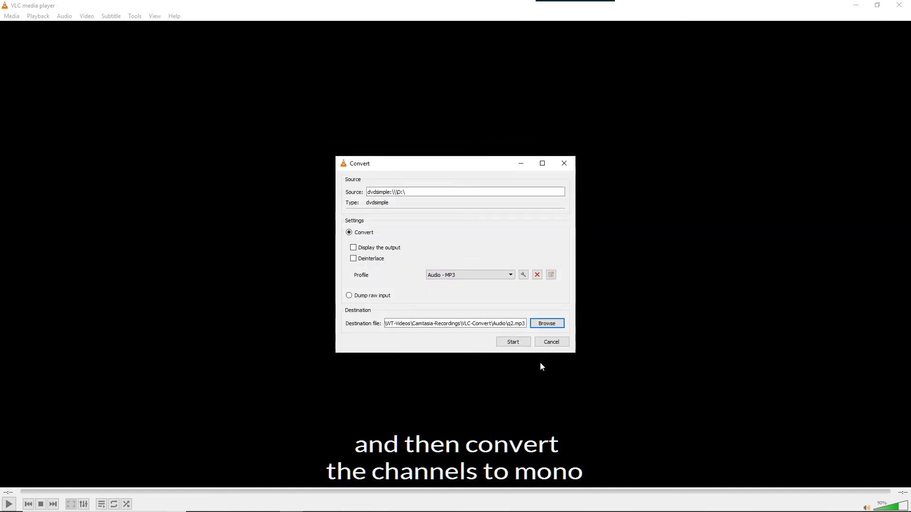